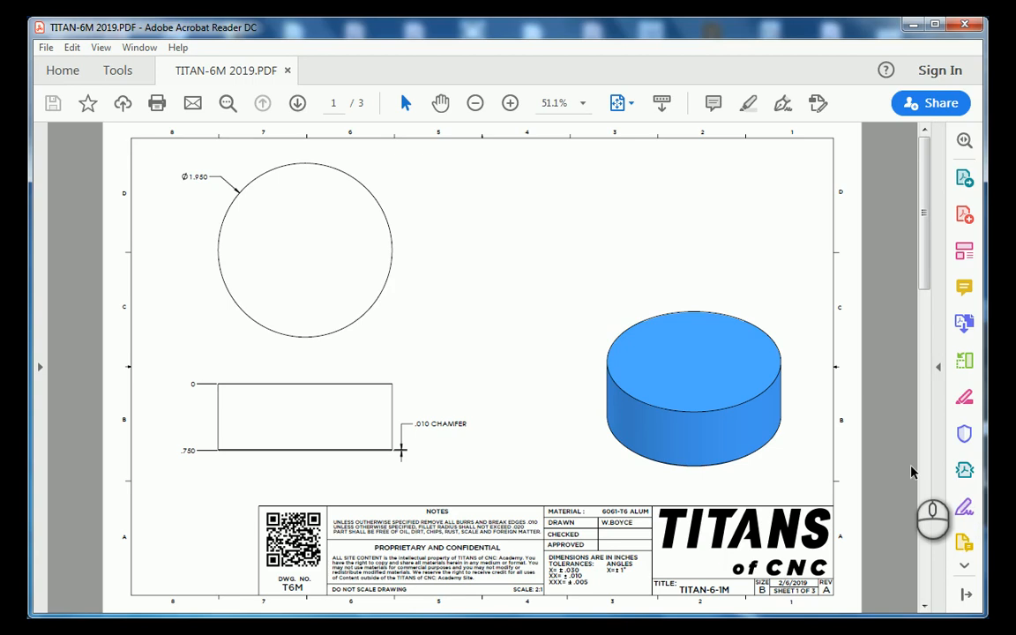
{"action": "mouse_move", "coordinate": [871, 468]}
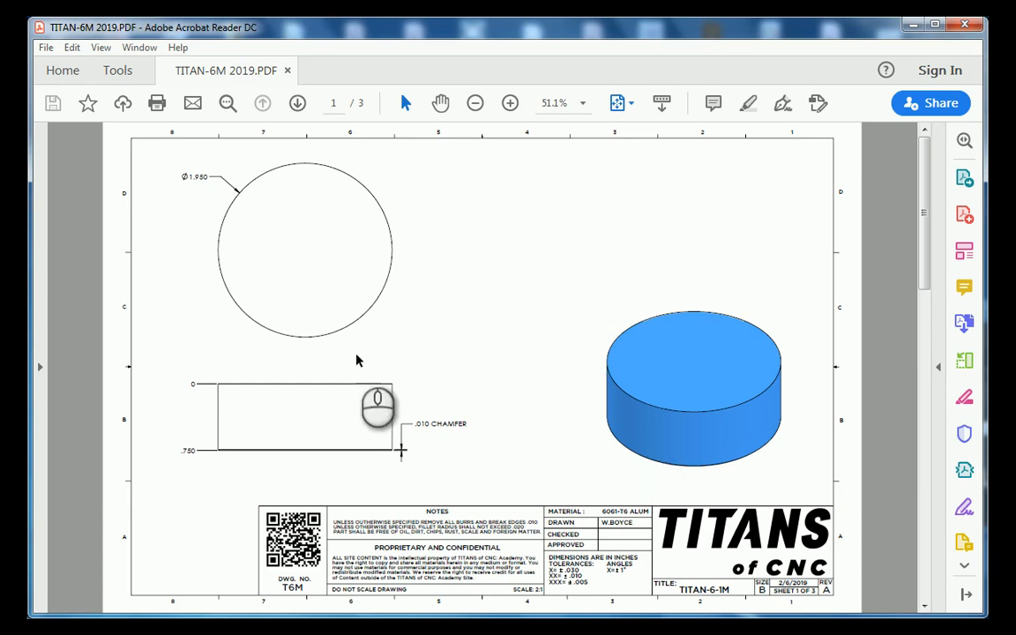
{"action": "mouse_move", "coordinate": [339, 354]}
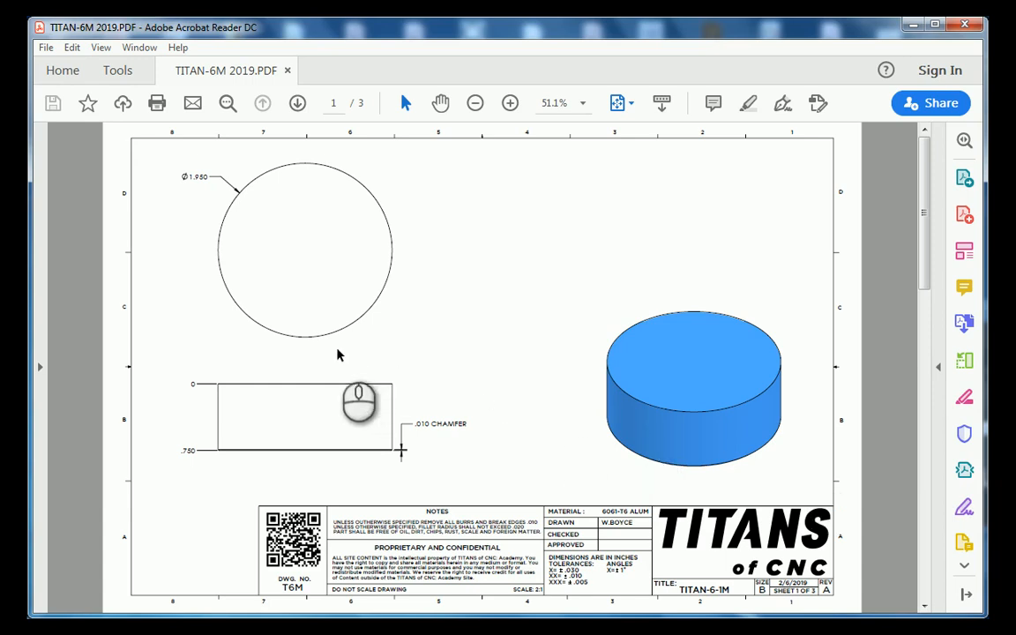
{"action": "mouse_move", "coordinate": [346, 353]}
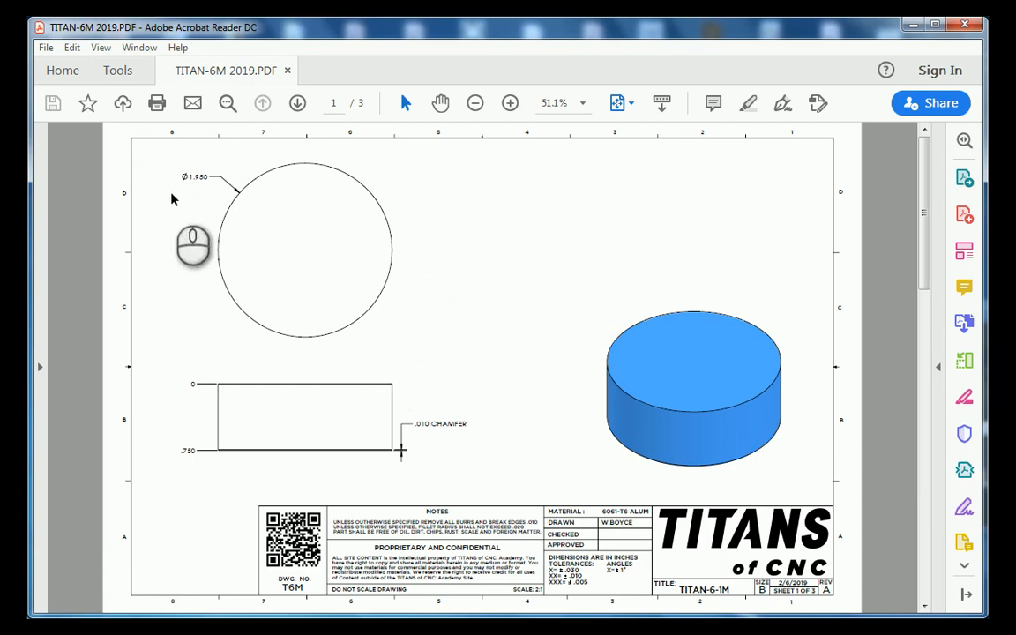
{"action": "mouse_move", "coordinate": [233, 246]}
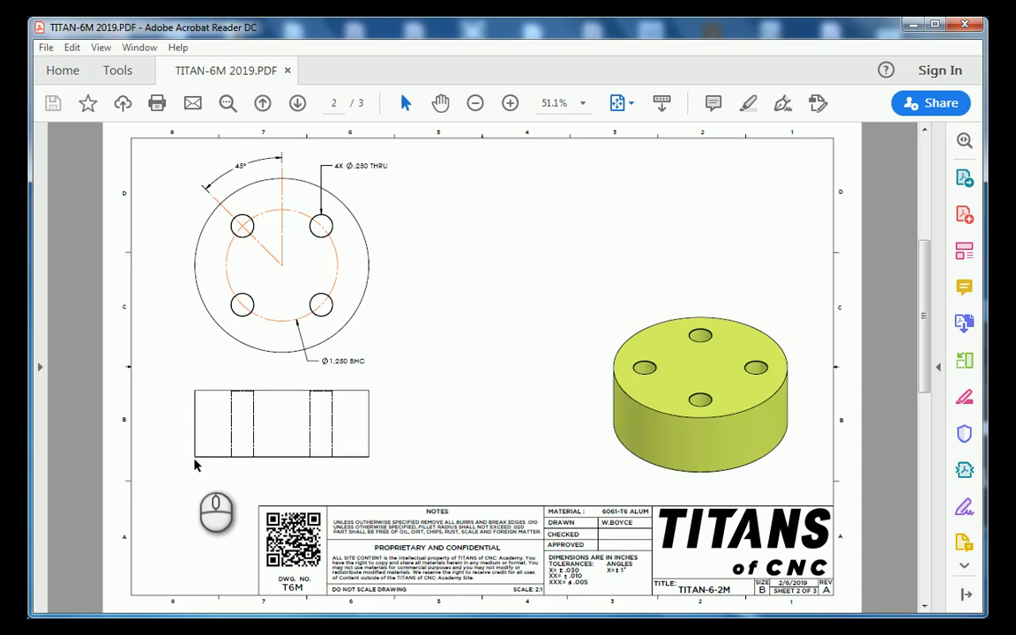
{"action": "mouse_move", "coordinate": [228, 392]}
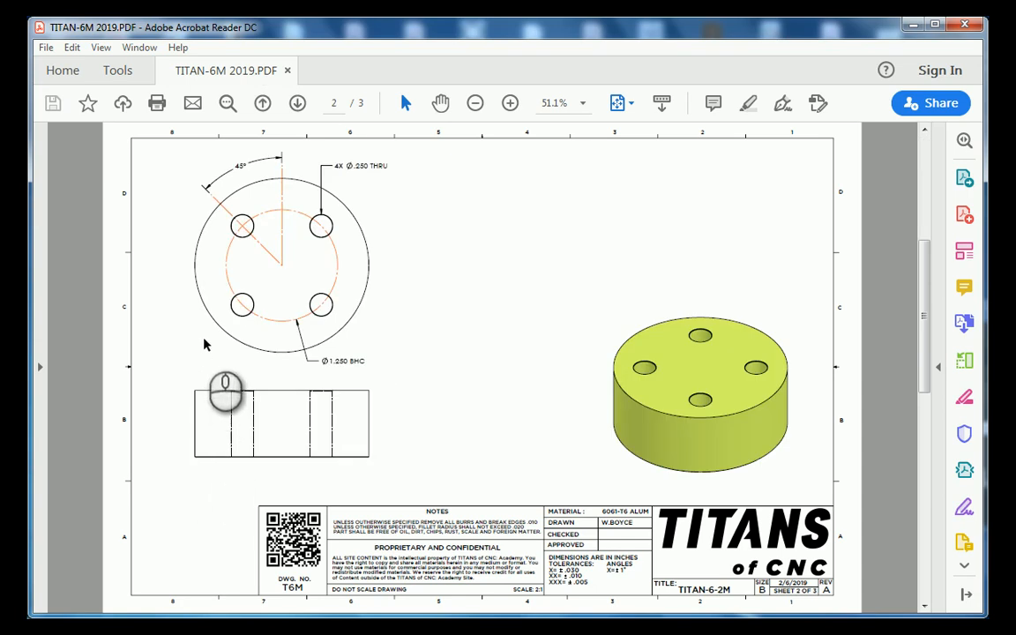
{"action": "mouse_move", "coordinate": [370, 424]}
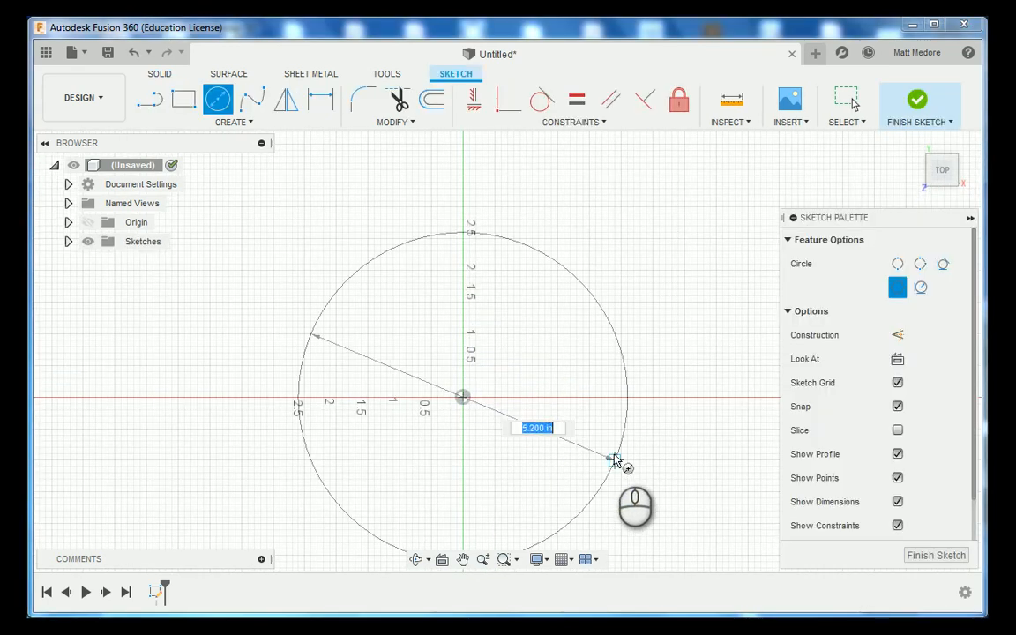
- Dimension the origin-centred circle to a 1.950 in diameter
{"action": "type", "text": "1.950"}
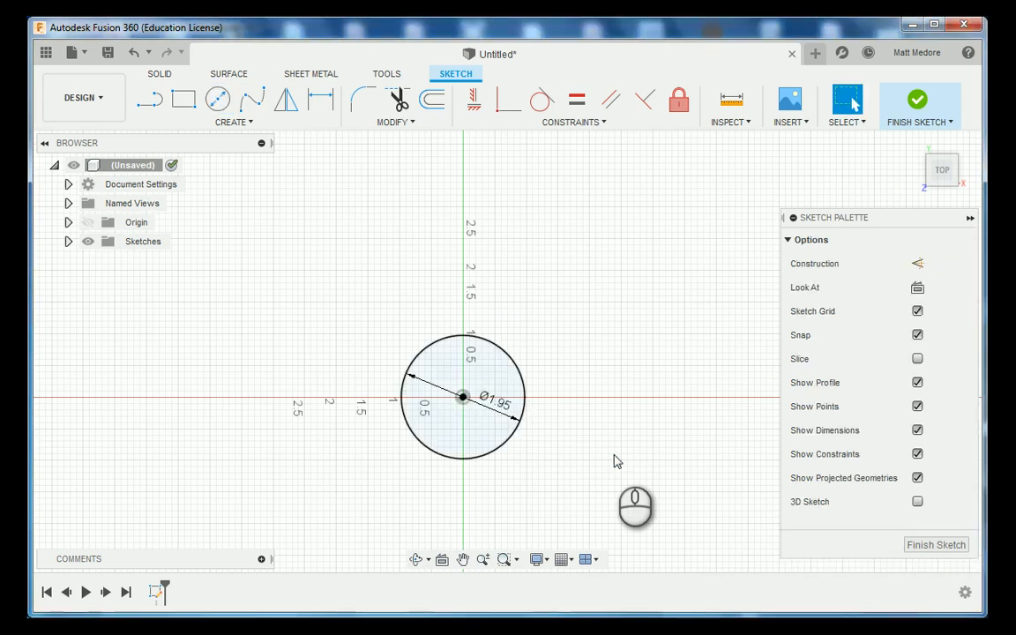
{"action": "mouse_move", "coordinate": [603, 285]}
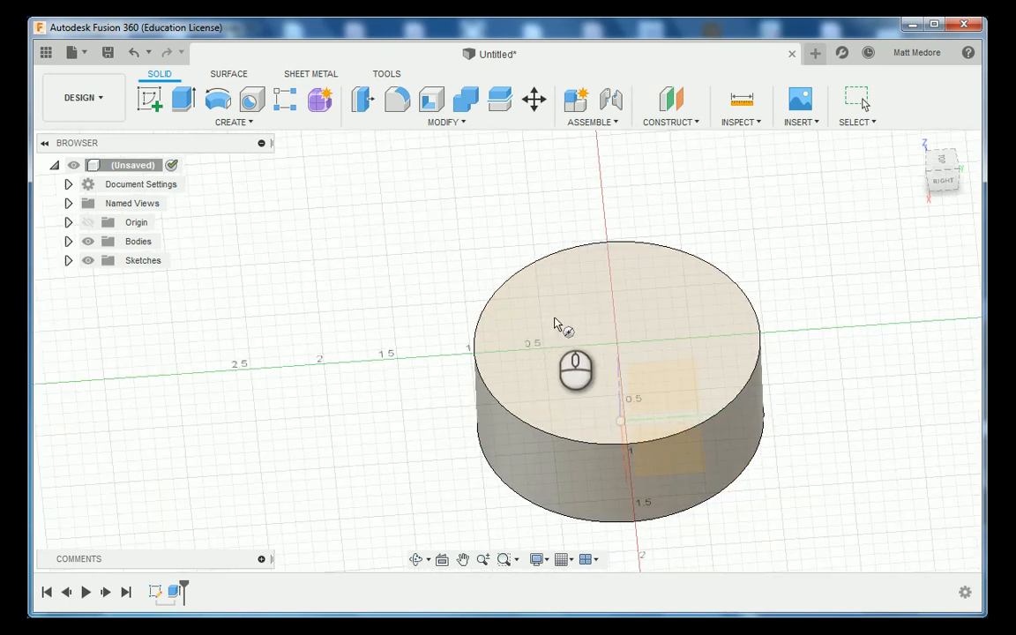
{"action": "mouse_move", "coordinate": [644, 403]}
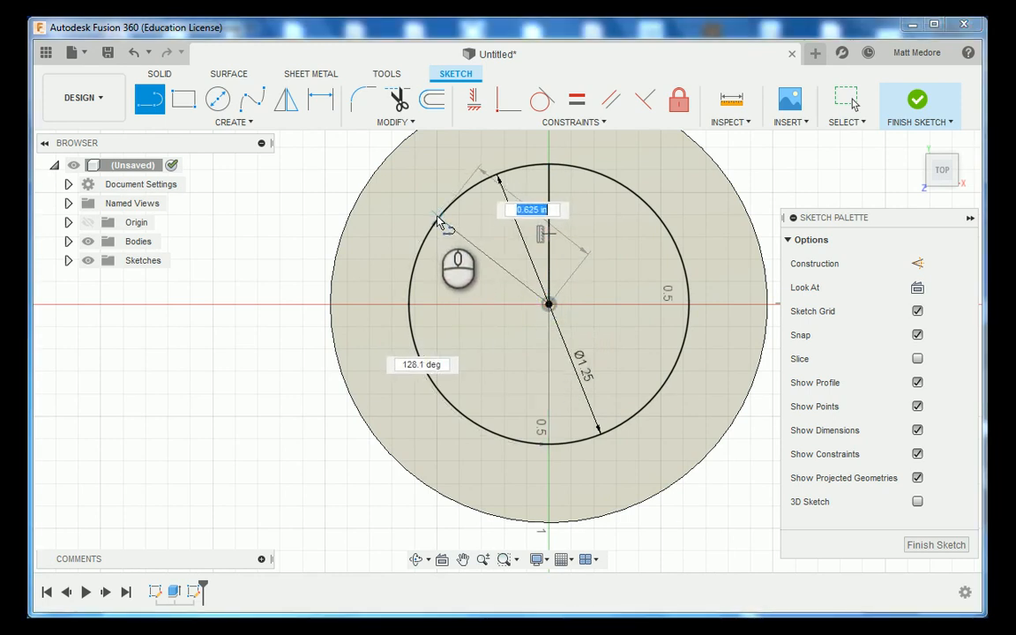
- Draw a radius line to the 1.25 construction circle and dimension it at 45° from vertical
{"action": "left_click", "coordinate": [437, 215]}
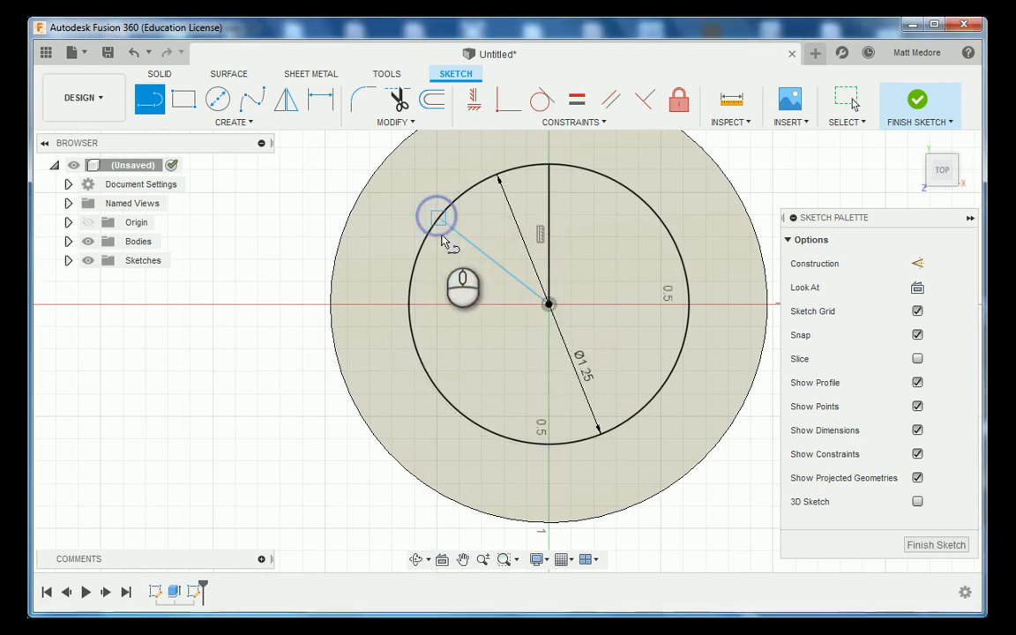
{"action": "left_click", "coordinate": [459, 247]}
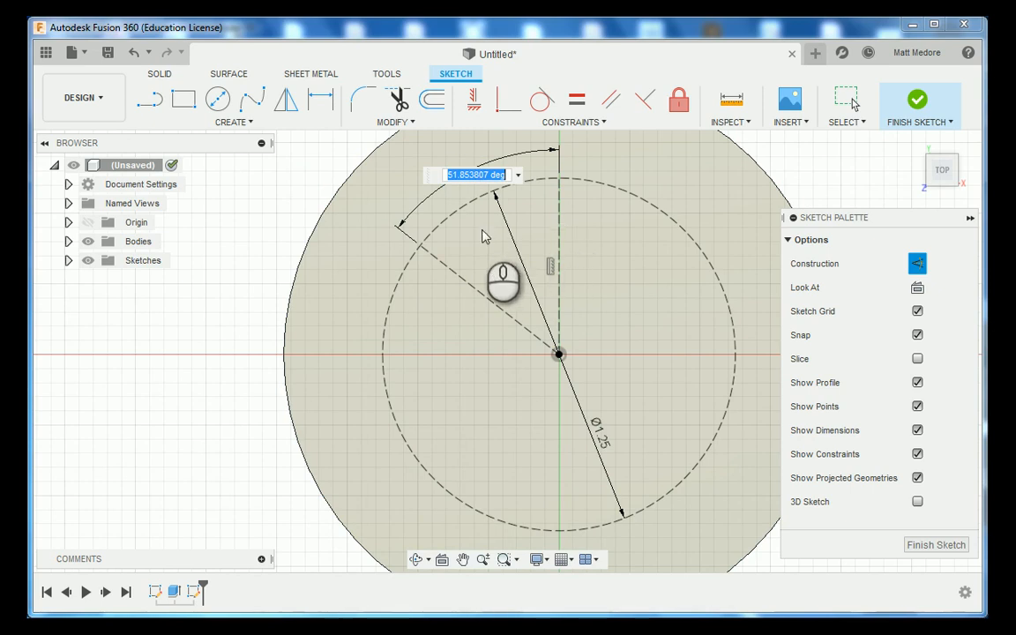
{"action": "type", "text": "45.0°"}
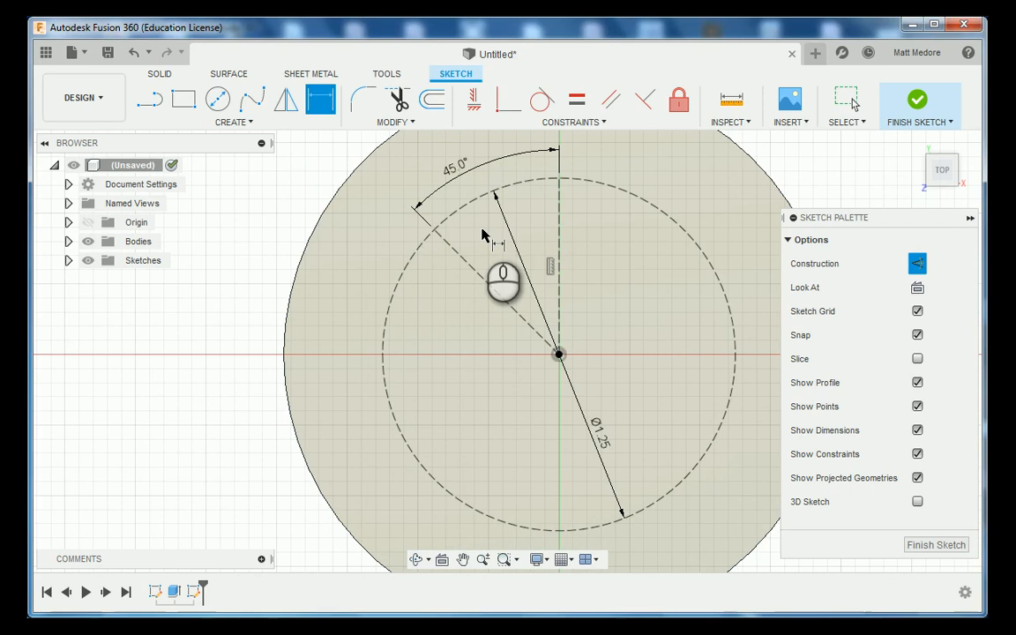
{"action": "mouse_move", "coordinate": [437, 238]}
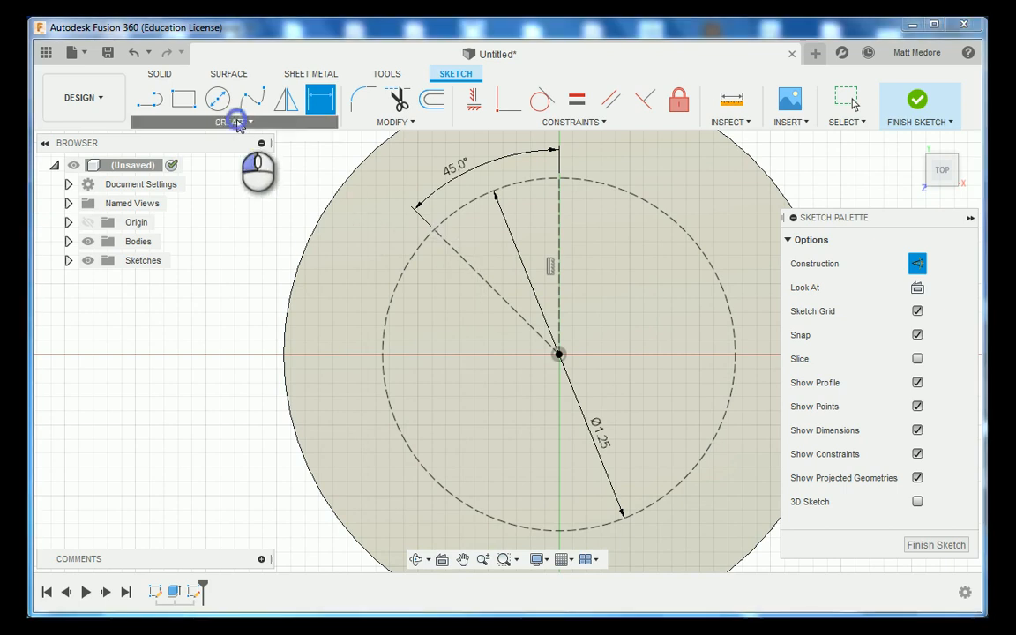
- Circular-pattern the 45° line's end point four times about the sketch centre
{"action": "left_click", "coordinate": [233, 122]}
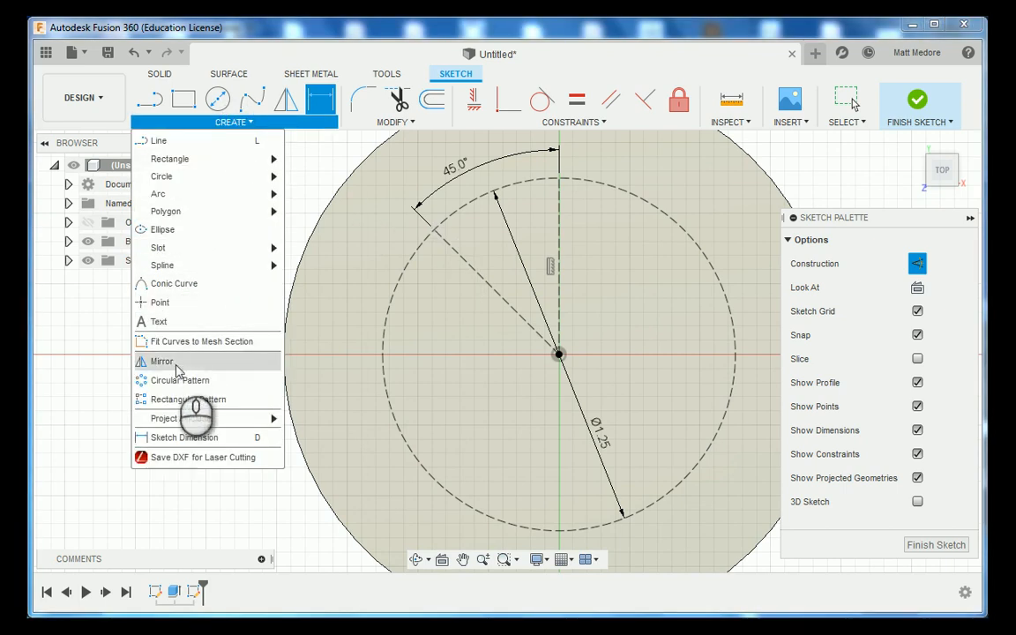
{"action": "left_click", "coordinate": [180, 382]}
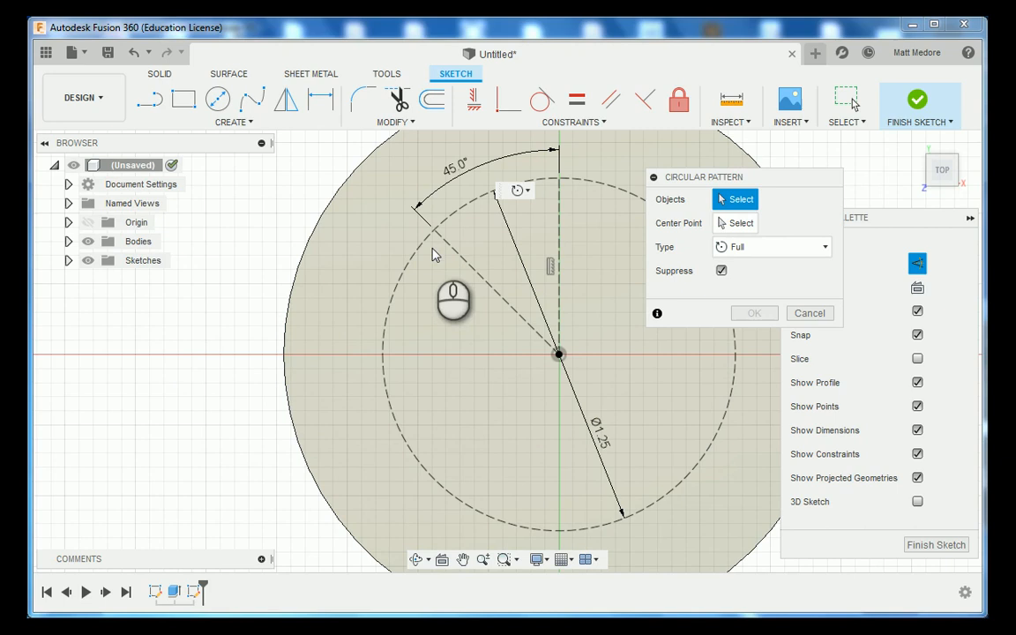
{"action": "mouse_move", "coordinate": [441, 233]}
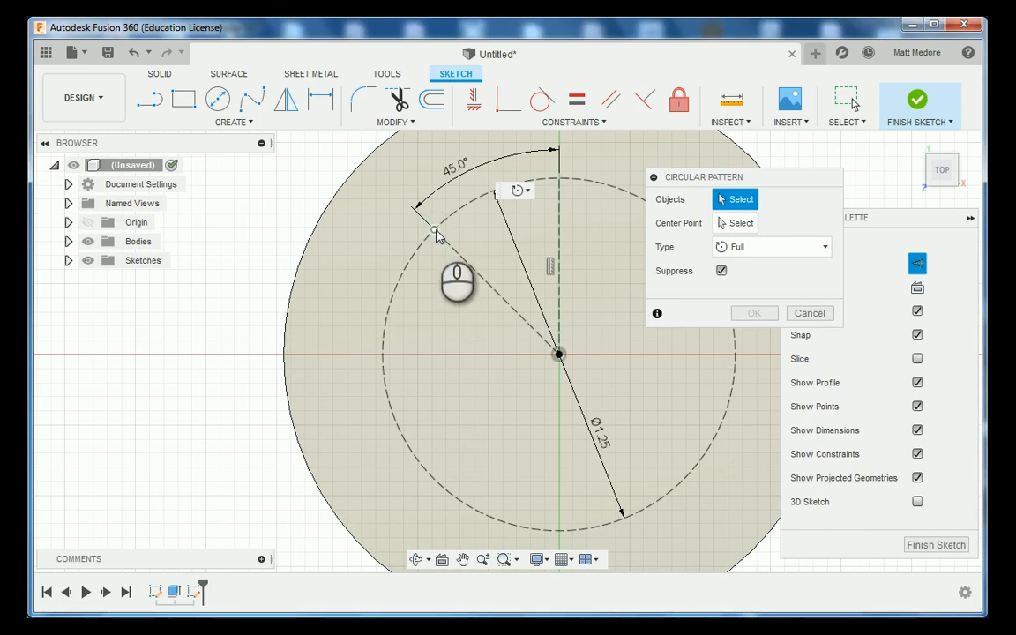
{"action": "left_click", "coordinate": [434, 230]}
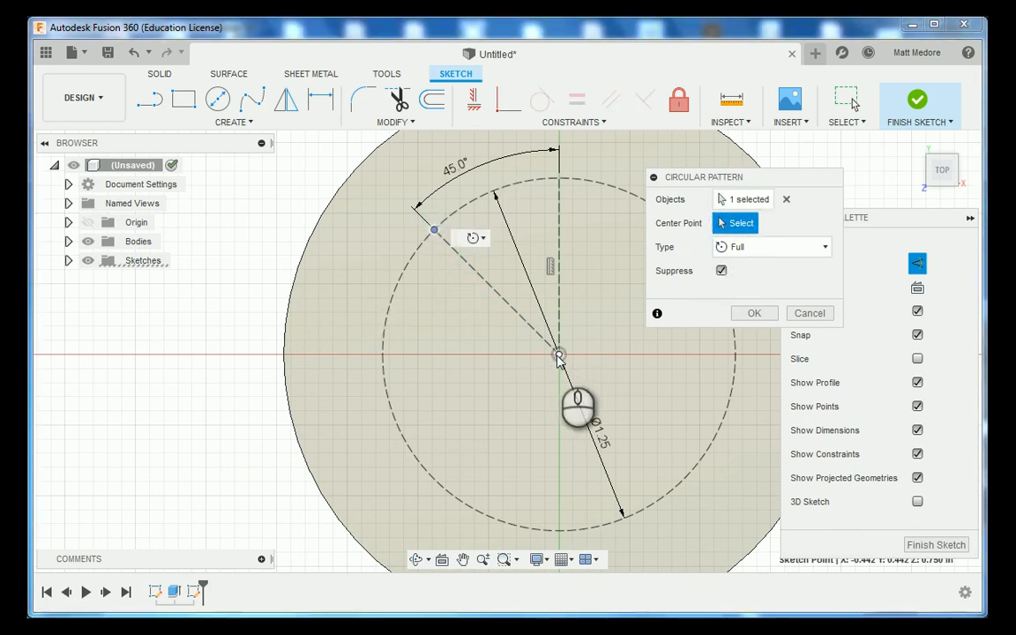
{"action": "left_click", "coordinate": [557, 356]}
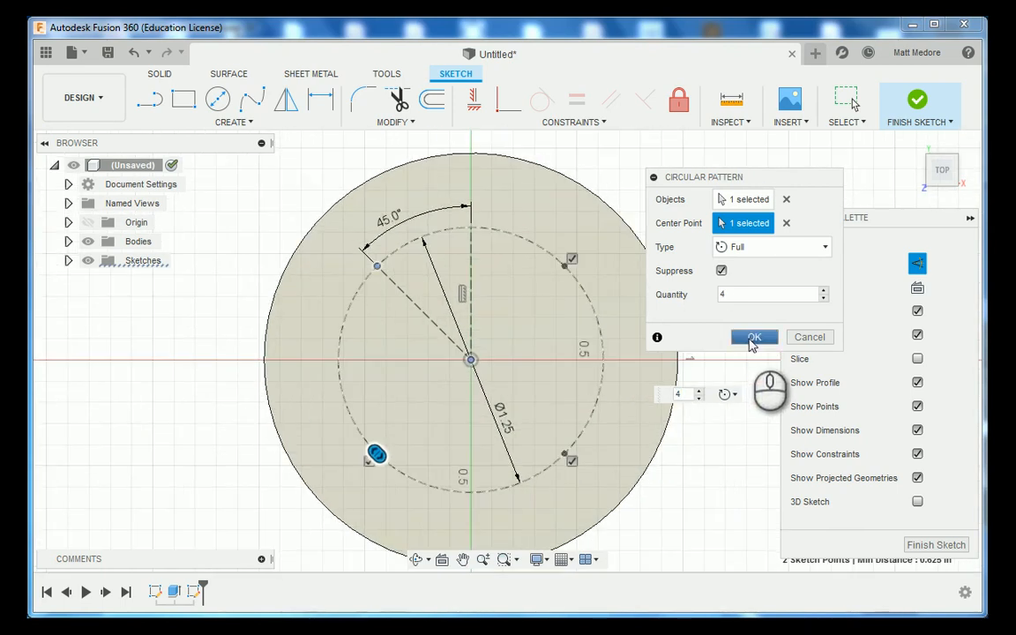
{"action": "left_click", "coordinate": [755, 337]}
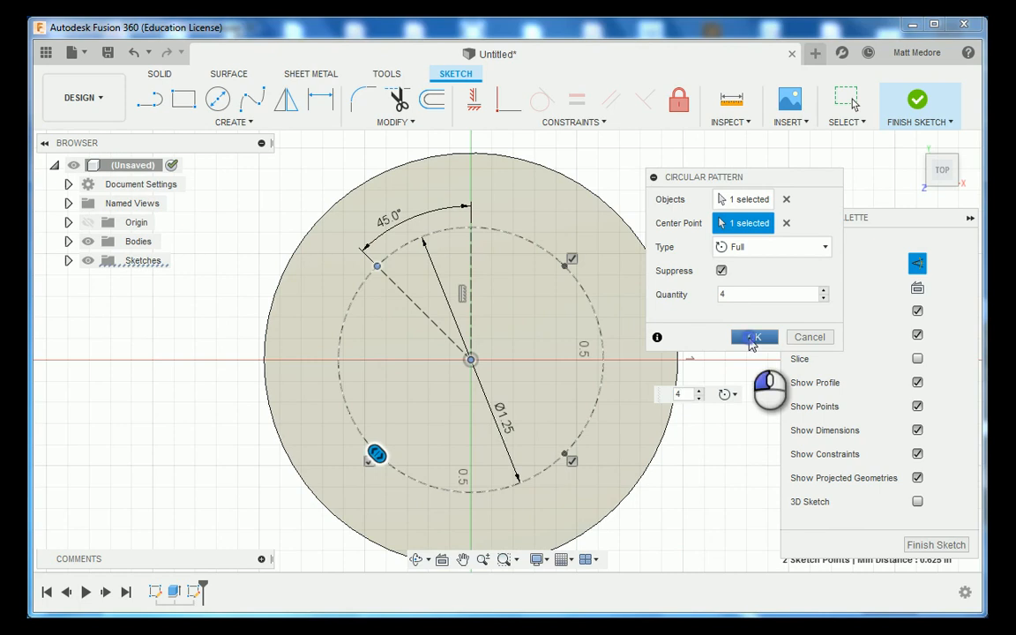
{"action": "left_click", "coordinate": [756, 337]}
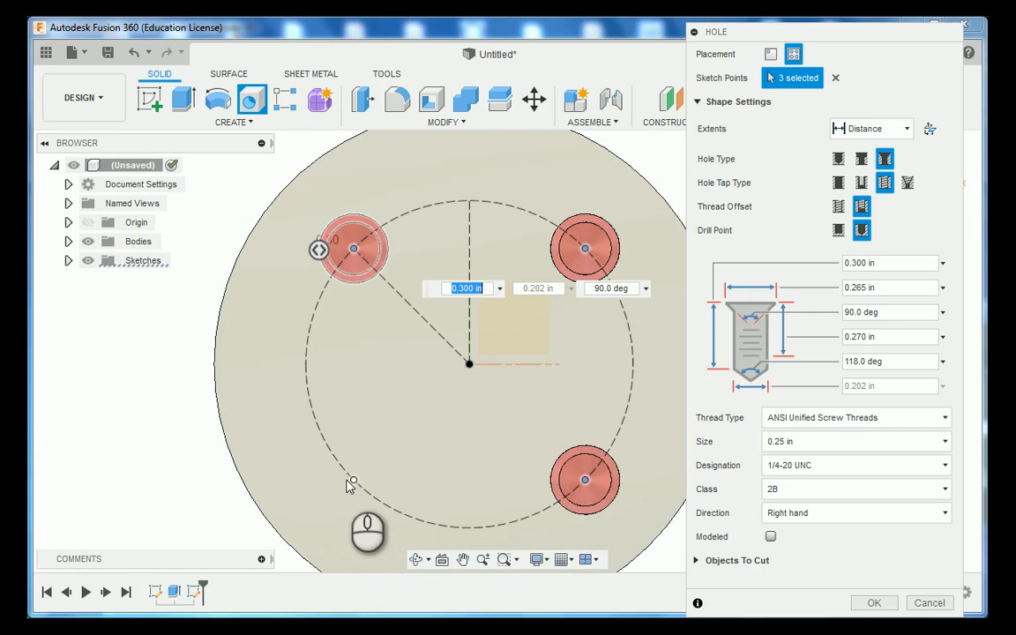
- Cut four through-all holes at the patterned points with the entered diameter value
{"action": "left_click", "coordinate": [353, 479]}
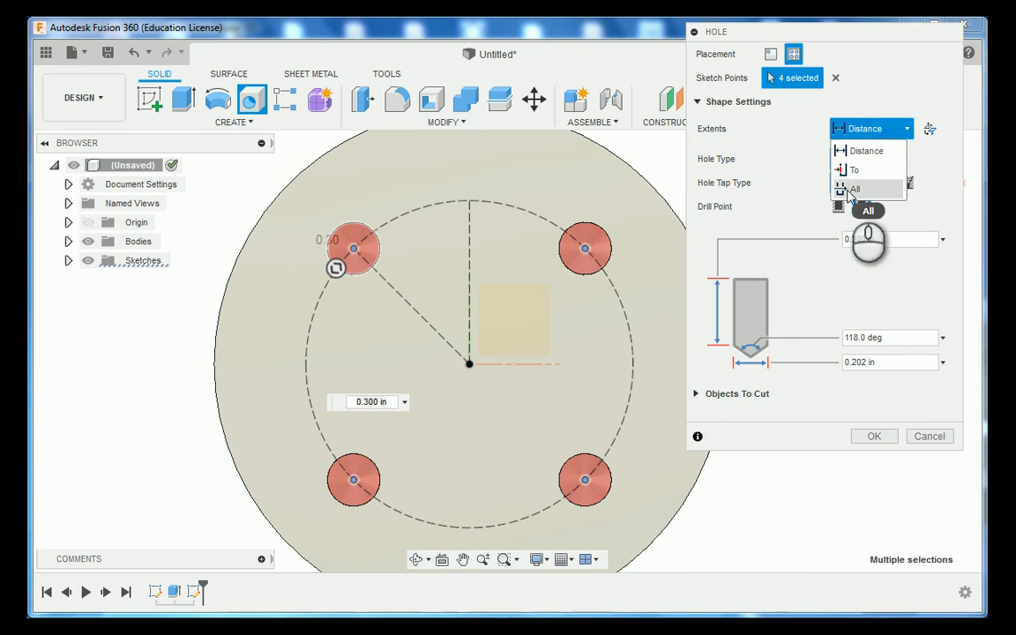
{"action": "left_click", "coordinate": [854, 188]}
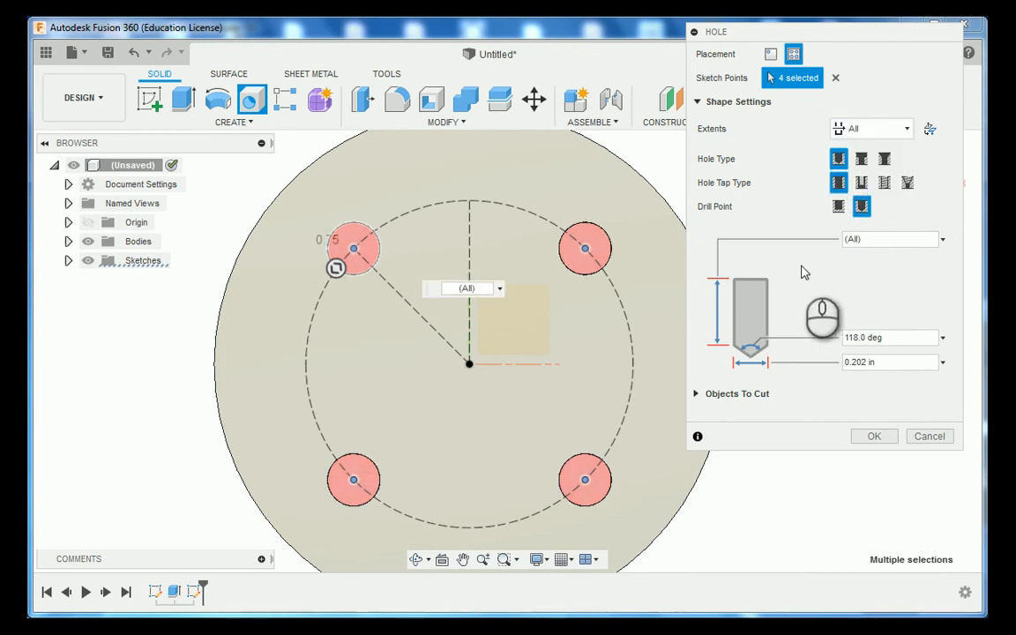
{"action": "mouse_move", "coordinate": [600, 265]}
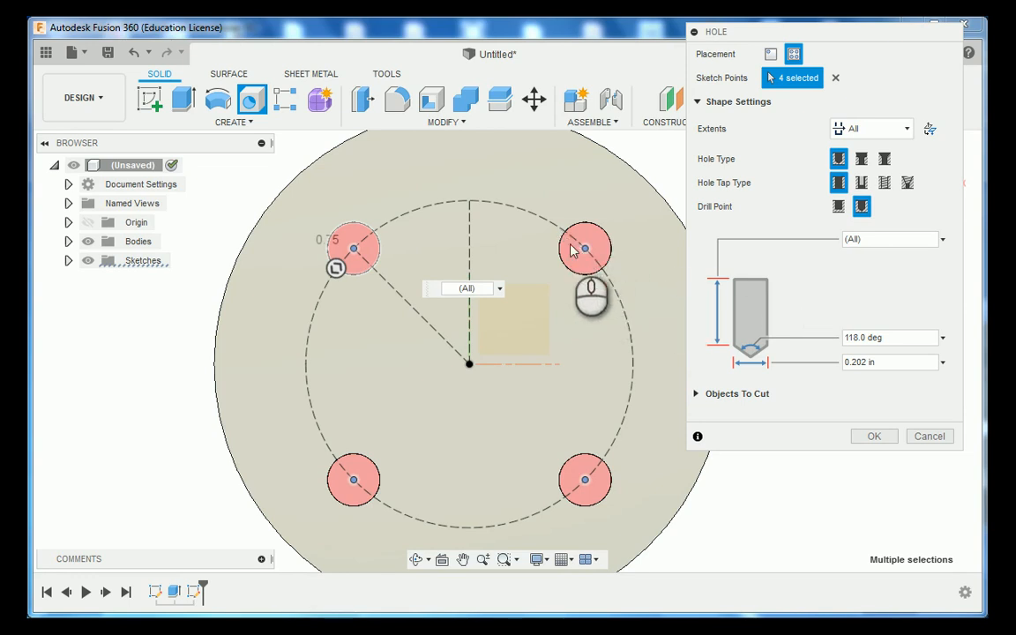
{"action": "mouse_move", "coordinate": [589, 265]}
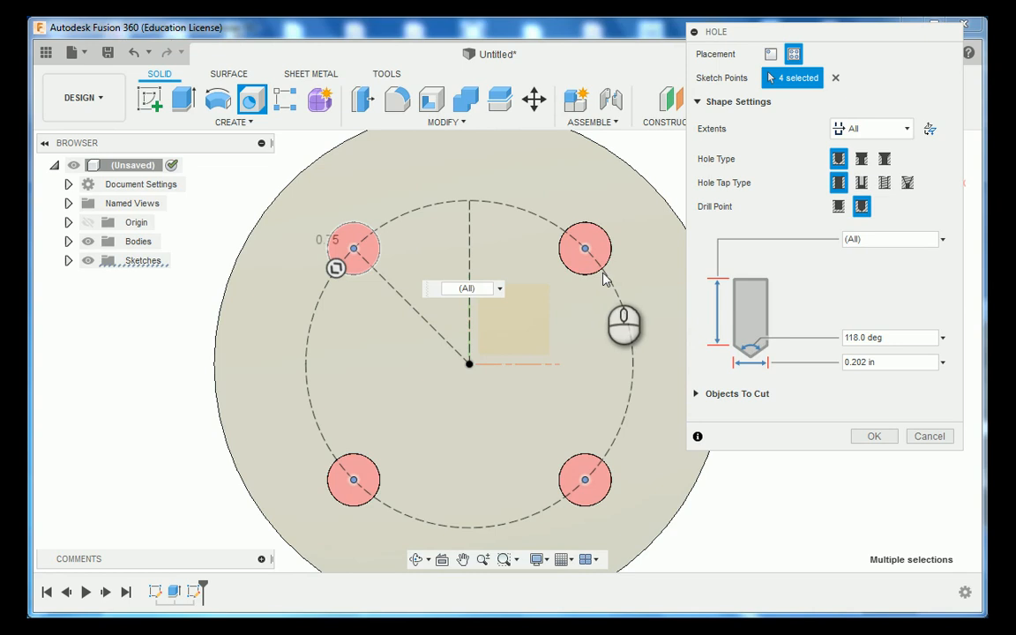
{"action": "mouse_move", "coordinate": [783, 250]}
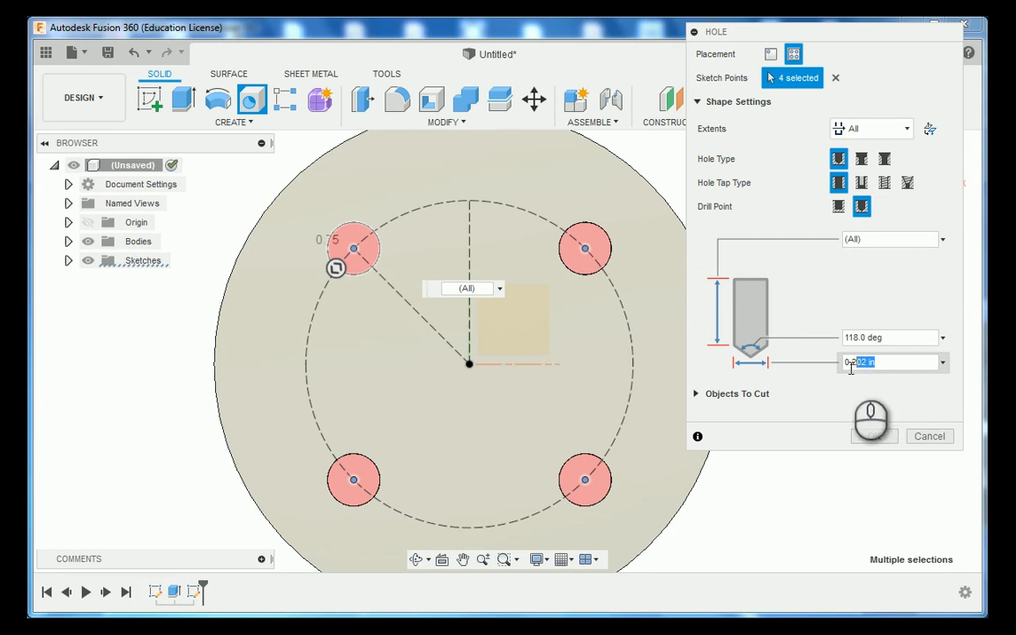
{"action": "type", "text": "0.050"}
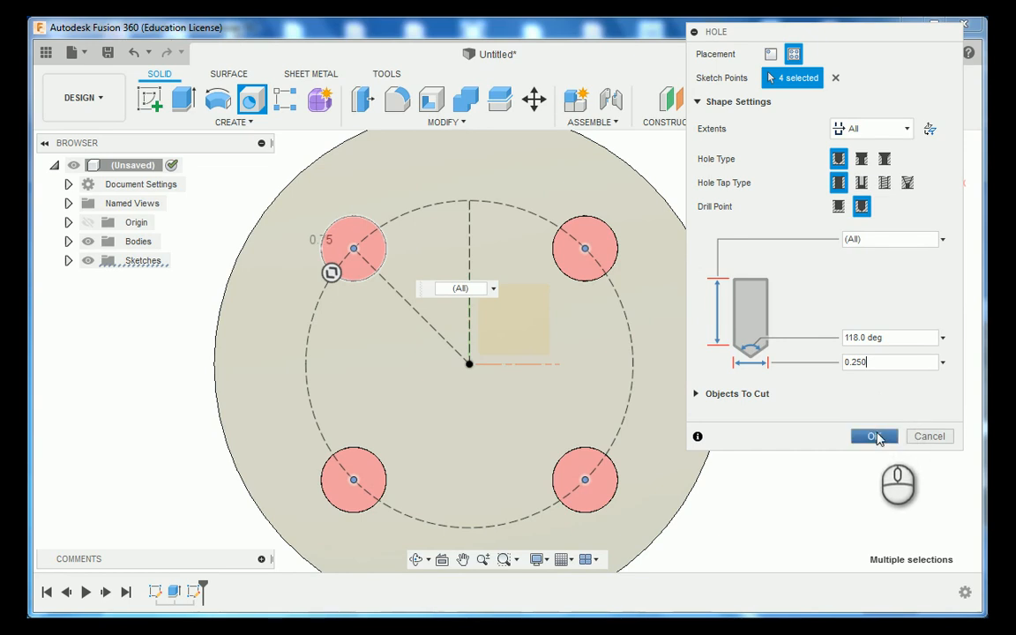
{"action": "left_click", "coordinate": [875, 436]}
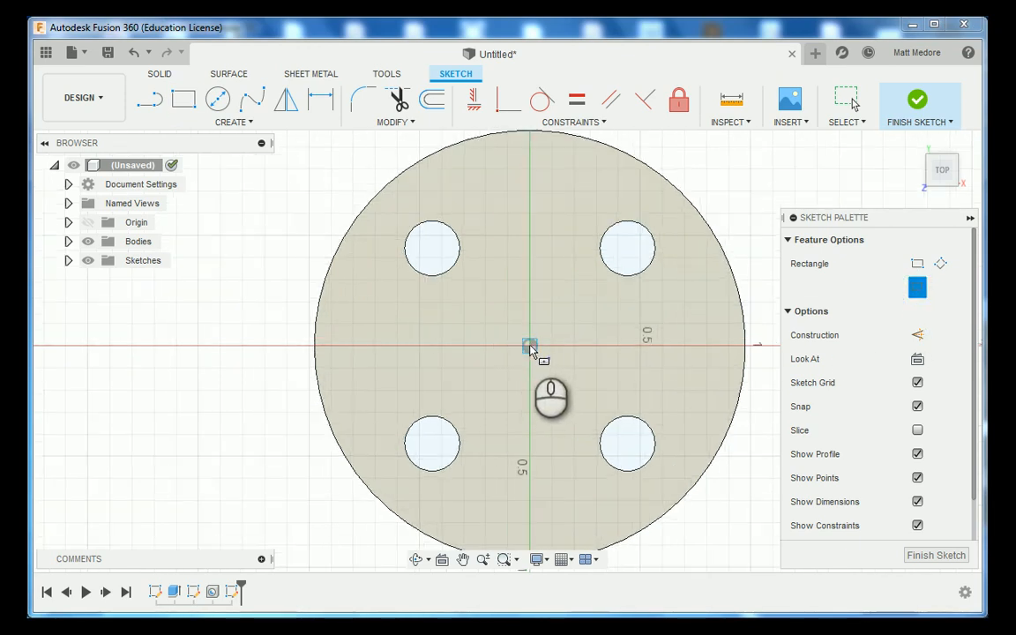
- Draw a centre rectangle from the puck's origin for the 0.375 in square
{"action": "left_click_drag", "start_coordinate": [529, 346], "coordinate": [586, 397]}
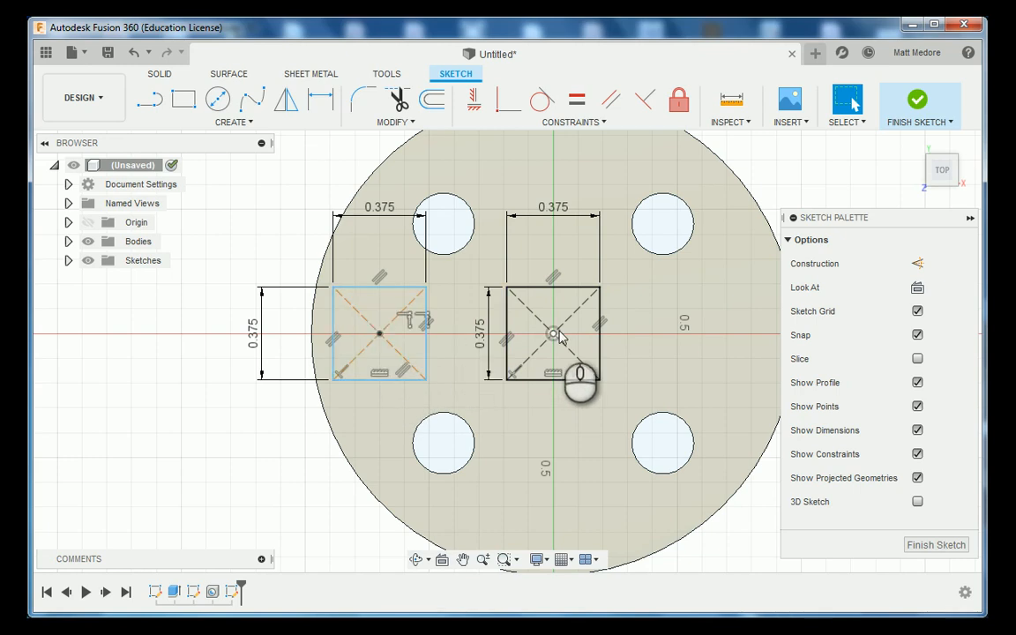
- Finish the left 0.375 in square and space it 0.275 in from the centre square
{"action": "left_click", "coordinate": [445, 224]}
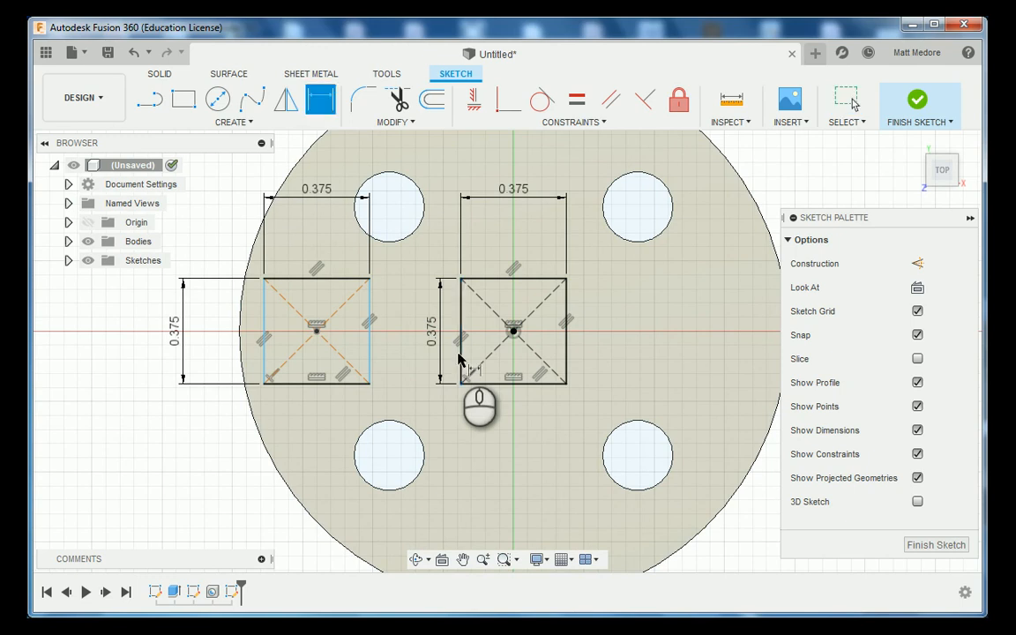
{"action": "left_click", "coordinate": [458, 332]}
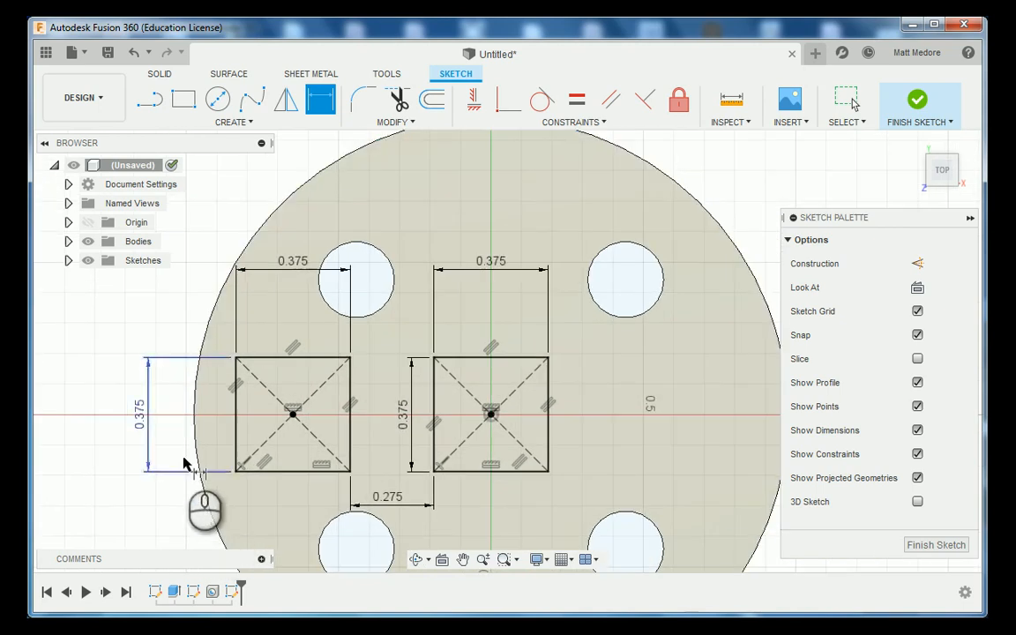
- Circular-pattern the left square into four copies around the puck centre
{"action": "left_click_drag", "start_coordinate": [185, 463], "coordinate": [414, 423]}
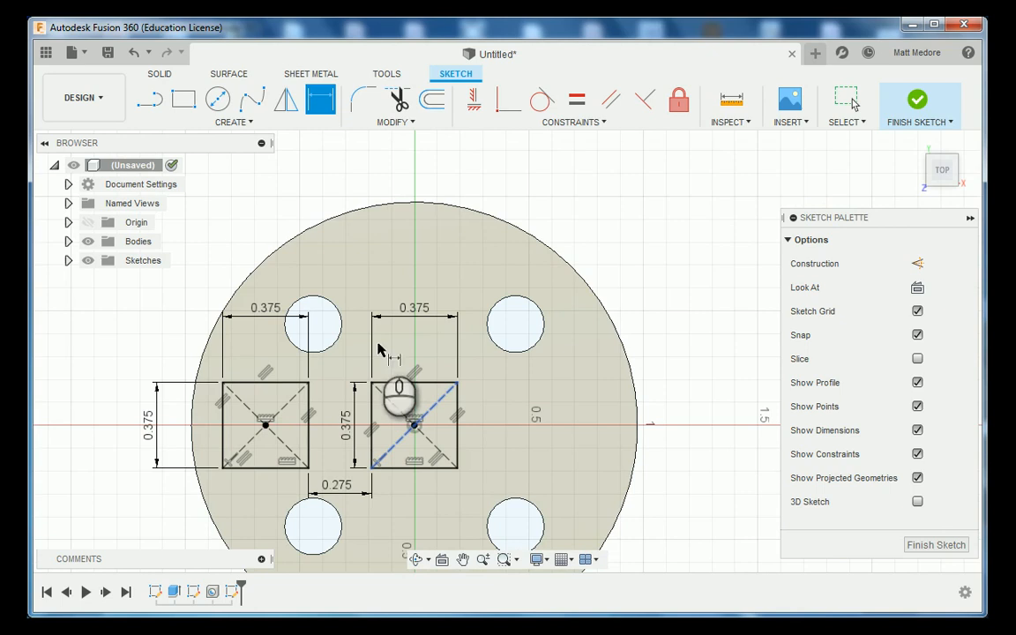
{"action": "left_click", "coordinate": [233, 122]}
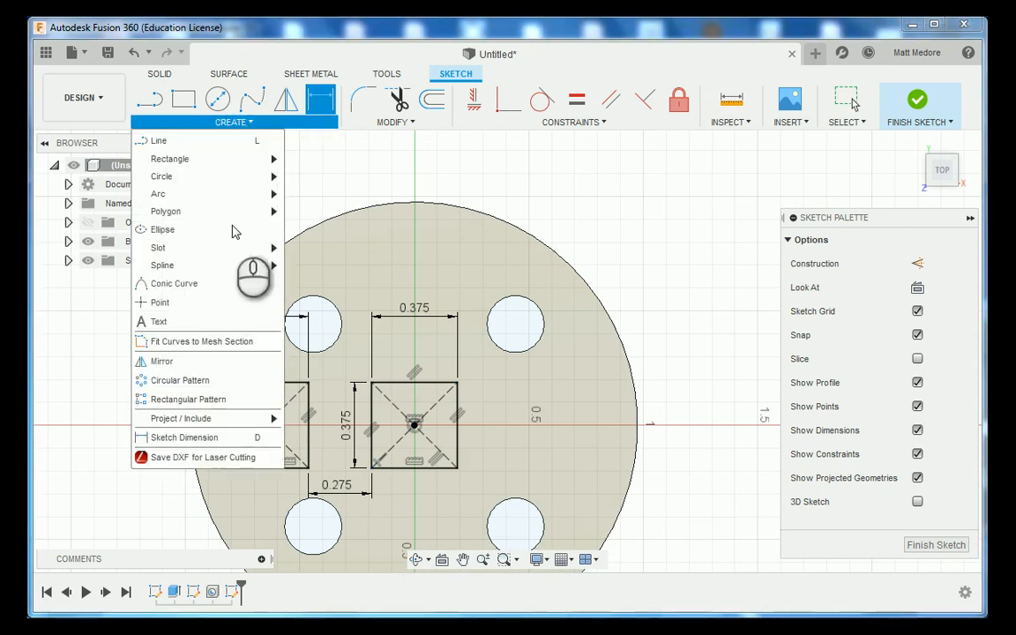
{"action": "mouse_move", "coordinate": [187, 399]}
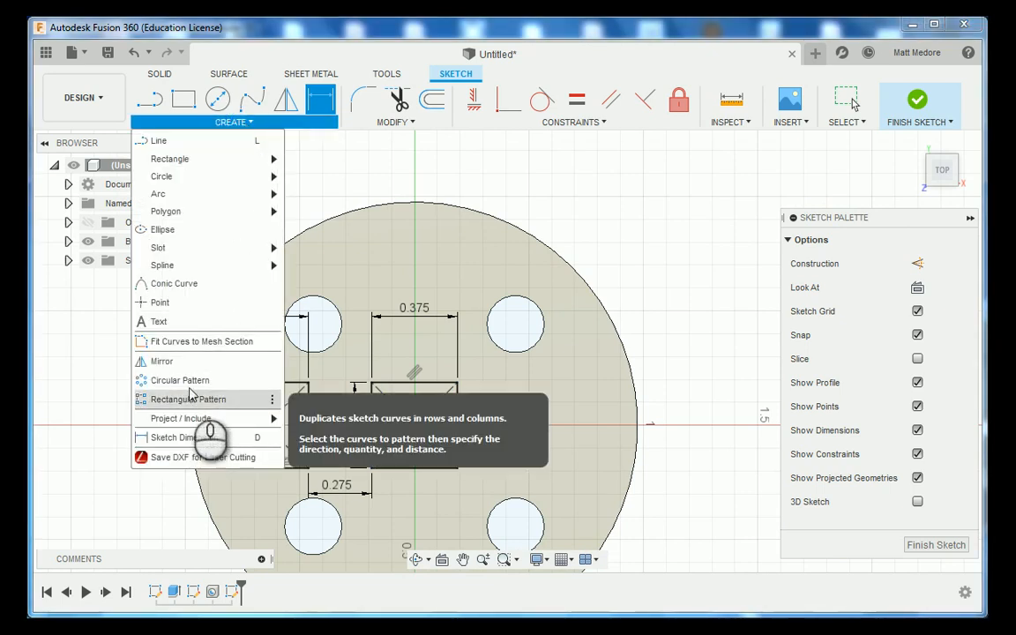
{"action": "left_click", "coordinate": [180, 381]}
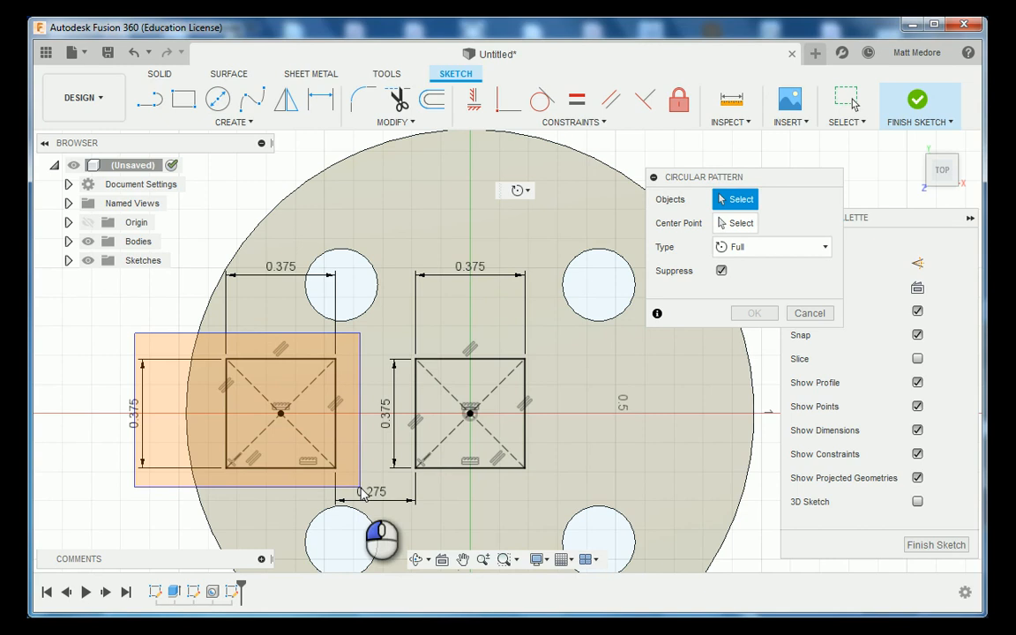
{"action": "left_click", "coordinate": [280, 413]}
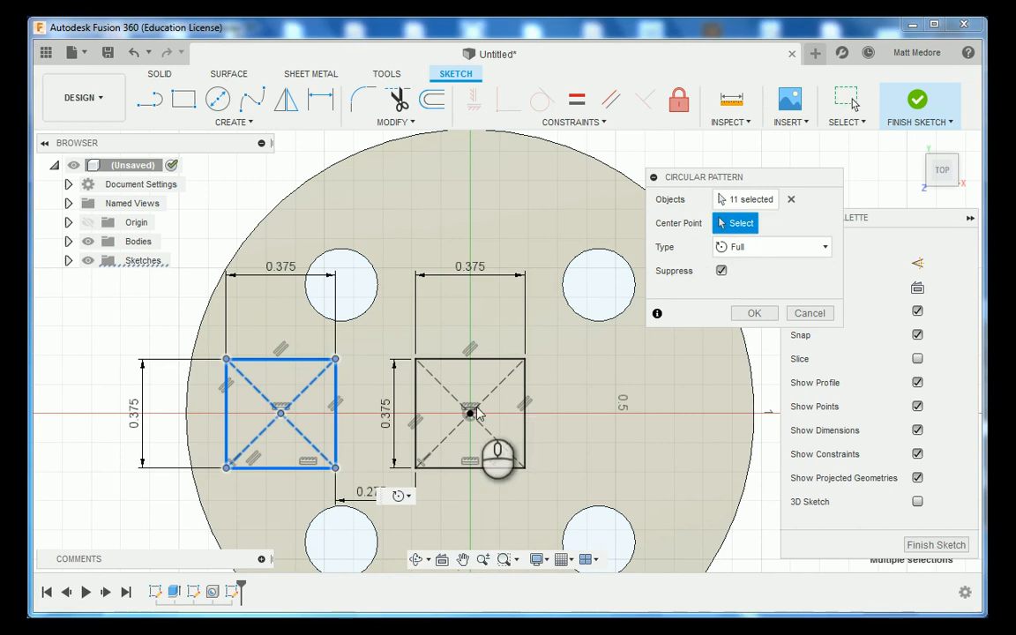
{"action": "left_click", "coordinate": [470, 413]}
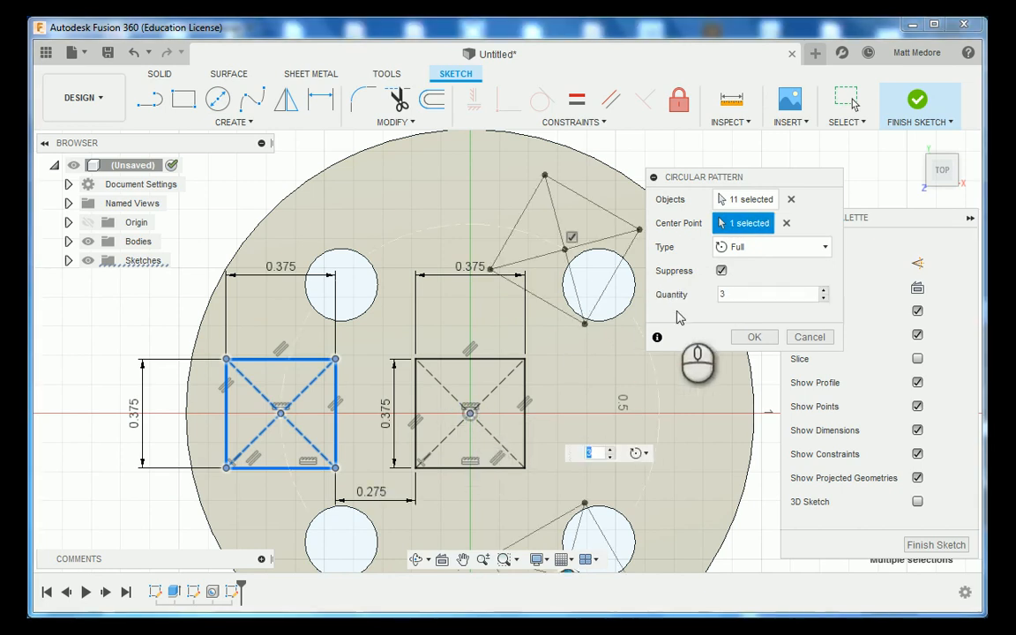
{"action": "left_click", "coordinate": [823, 289]}
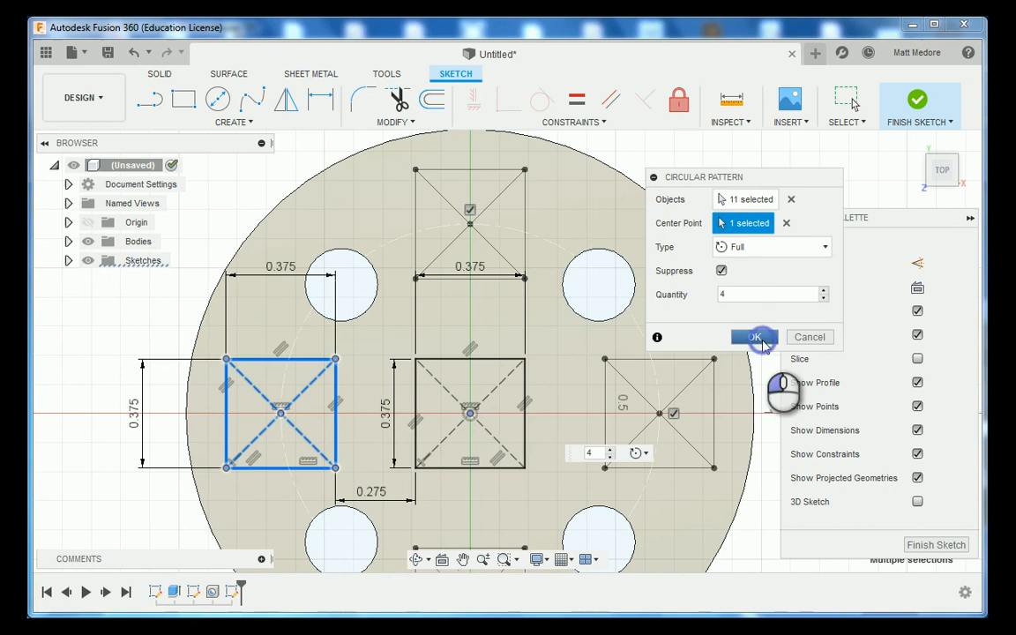
{"action": "left_click", "coordinate": [755, 337]}
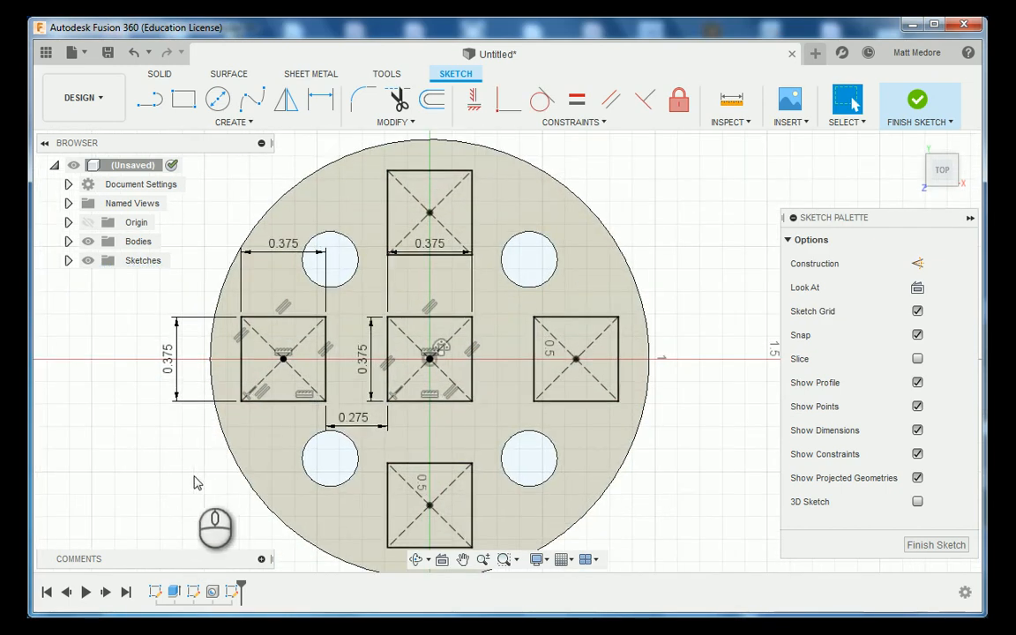
{"action": "left_click", "coordinate": [283, 356]}
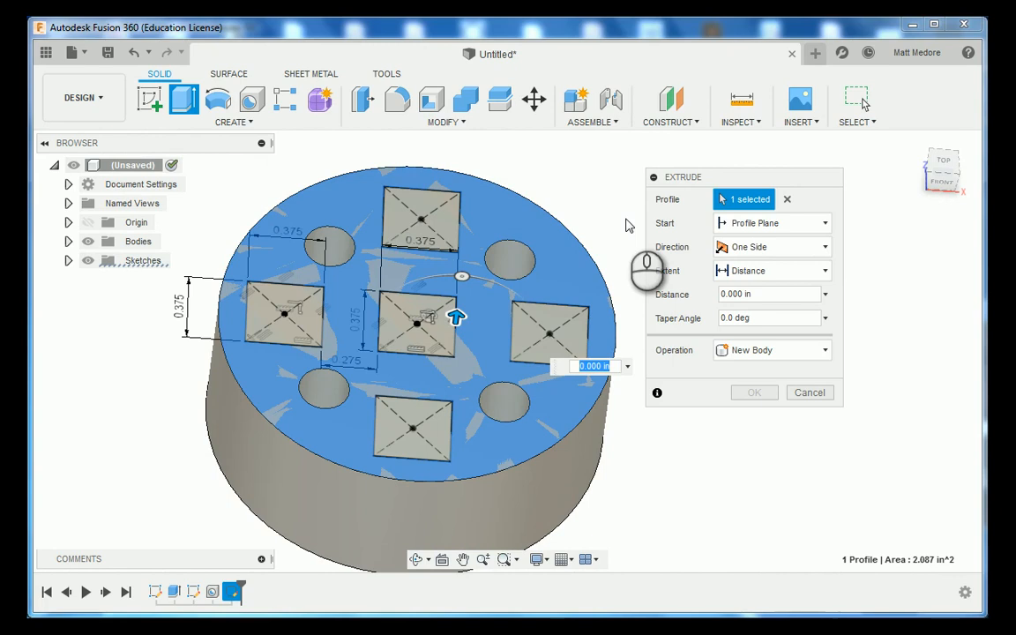
- Extrude-cut the profile around the squares to a depth of -0.250 in
{"action": "left_click", "coordinate": [767, 318]}
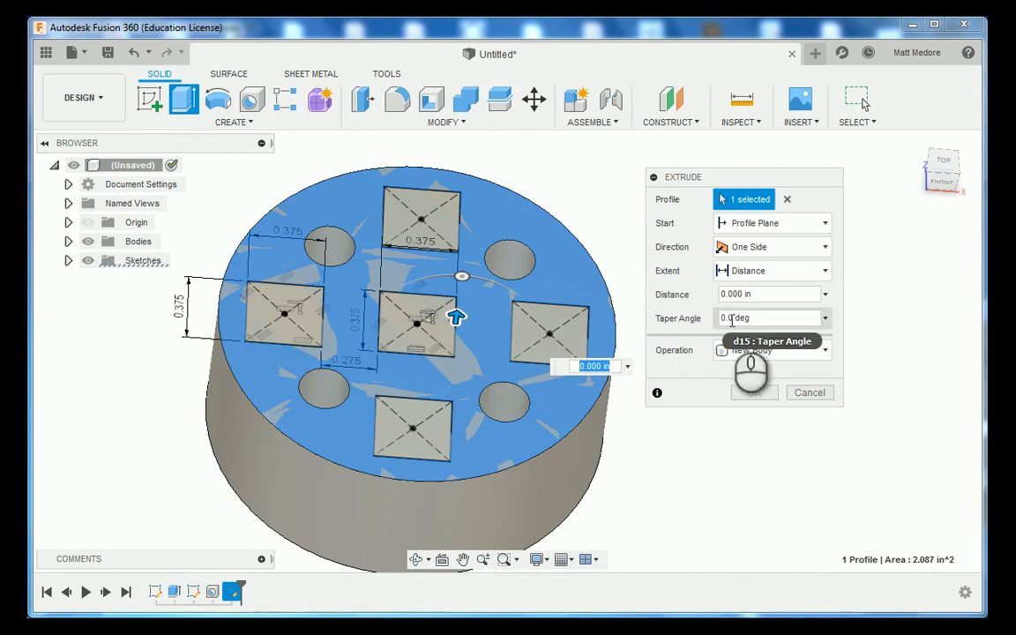
{"action": "type", "text": "-.250"}
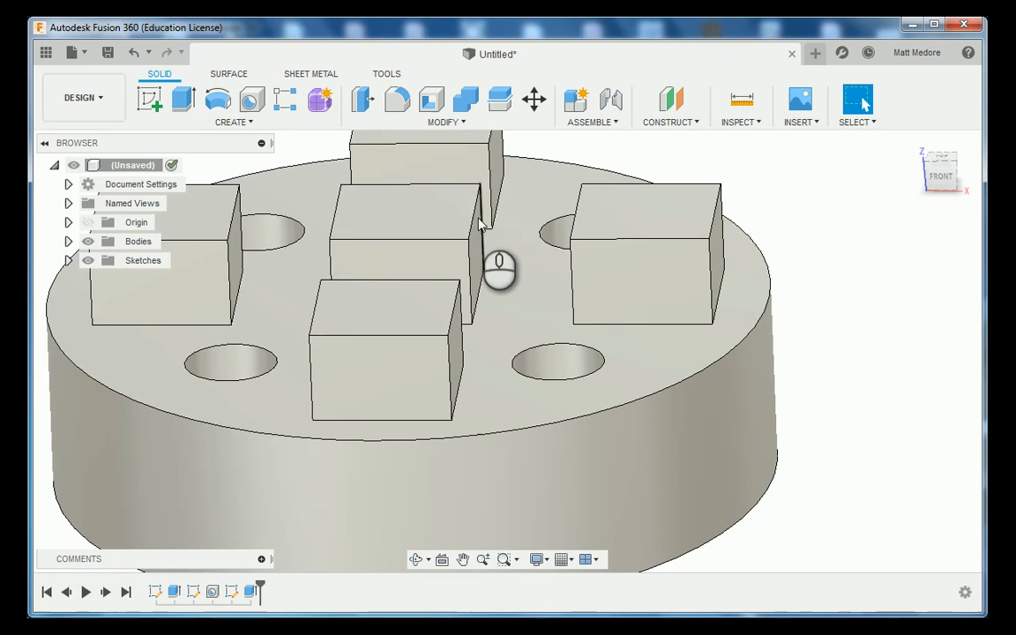
- Restrict the selection filters to Body Edges only
{"action": "left_click_drag", "start_coordinate": [497, 268], "coordinate": [761, 365]}
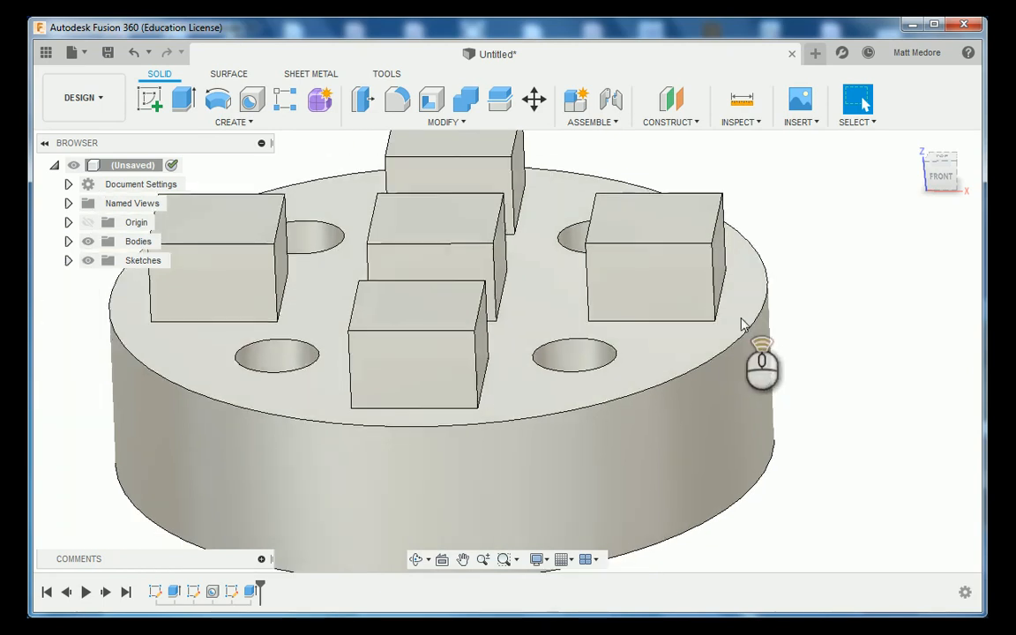
{"action": "left_click_drag", "start_coordinate": [759, 362], "coordinate": [691, 173]}
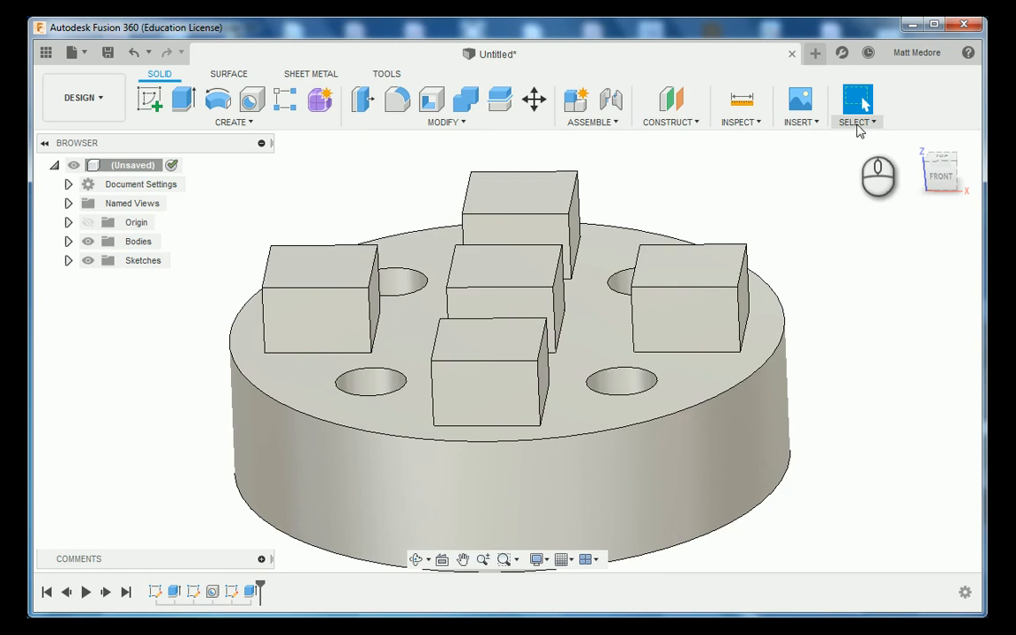
{"action": "left_click", "coordinate": [856, 122]}
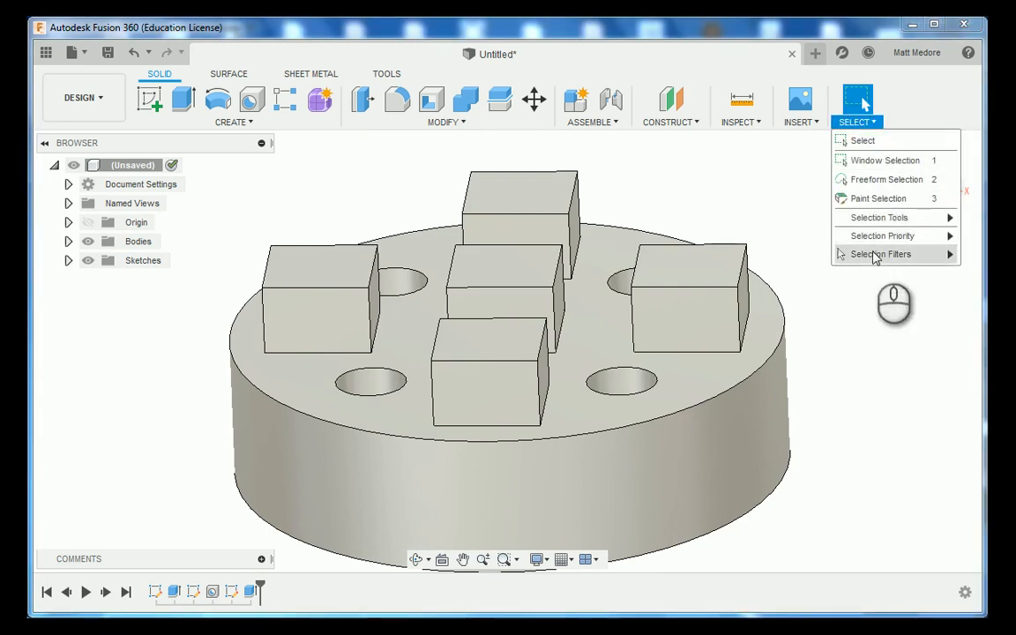
{"action": "left_click", "coordinate": [880, 254]}
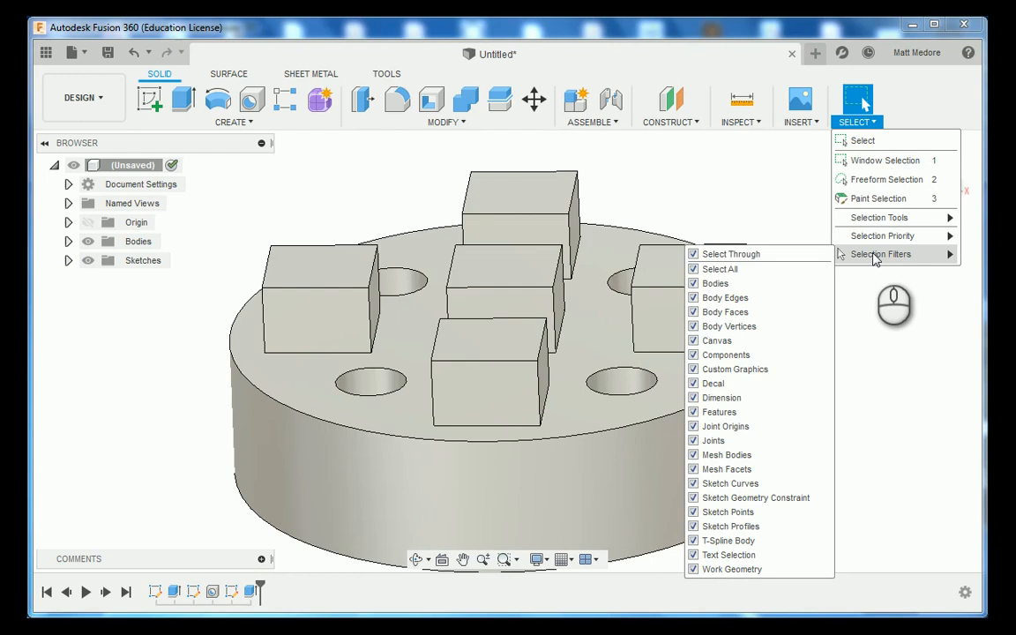
{"action": "mouse_move", "coordinate": [871, 261]}
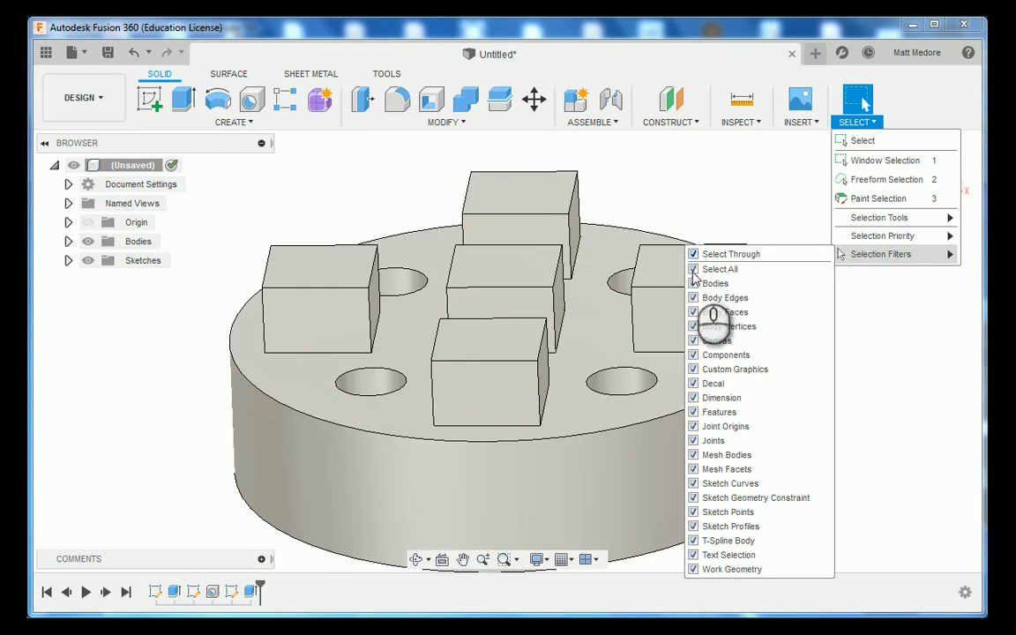
{"action": "left_click", "coordinate": [694, 269]}
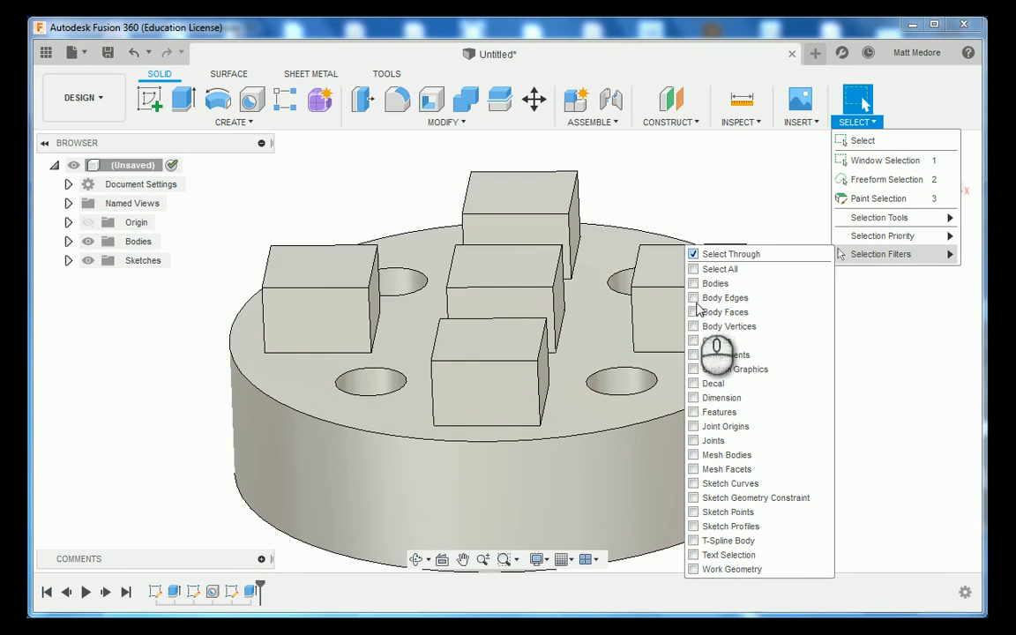
{"action": "left_click", "coordinate": [695, 297]}
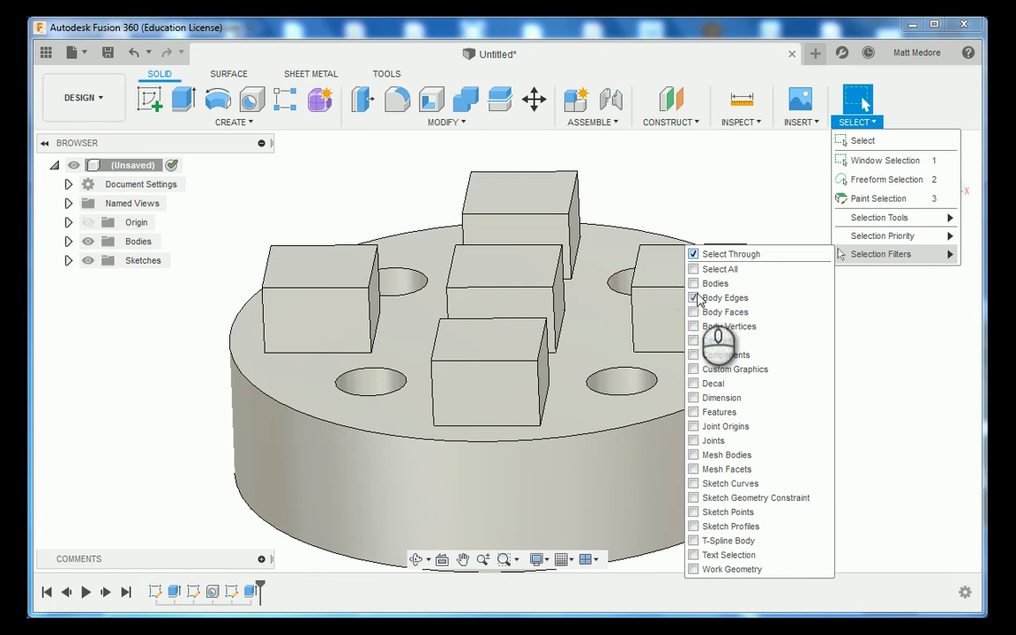
{"action": "left_click", "coordinate": [706, 201]}
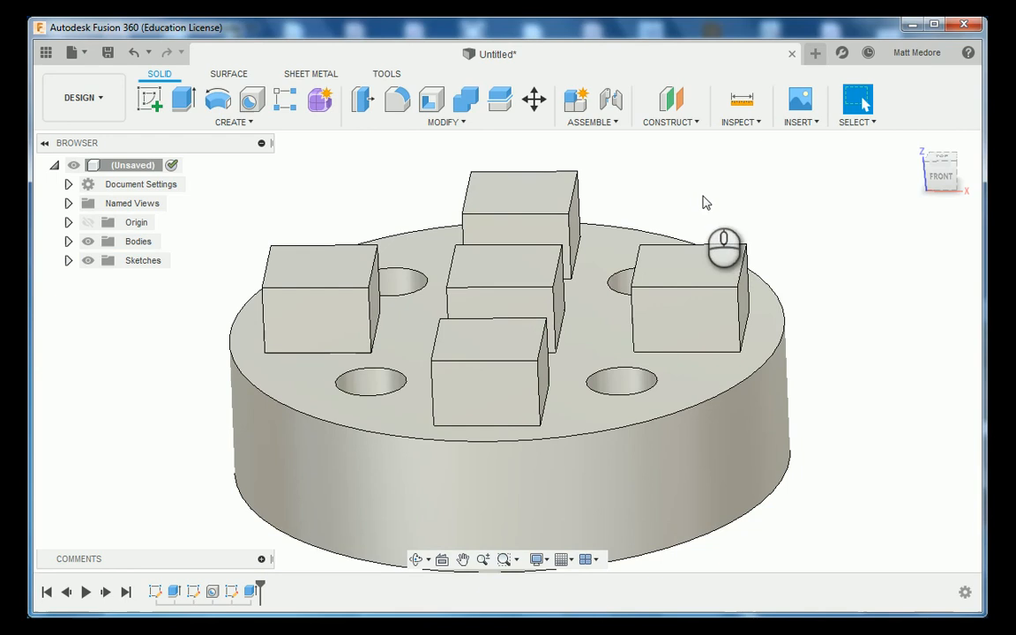
- Fillet the vertical edges of the five square islands with a 0.01 in radius
{"action": "left_click", "coordinate": [445, 121]}
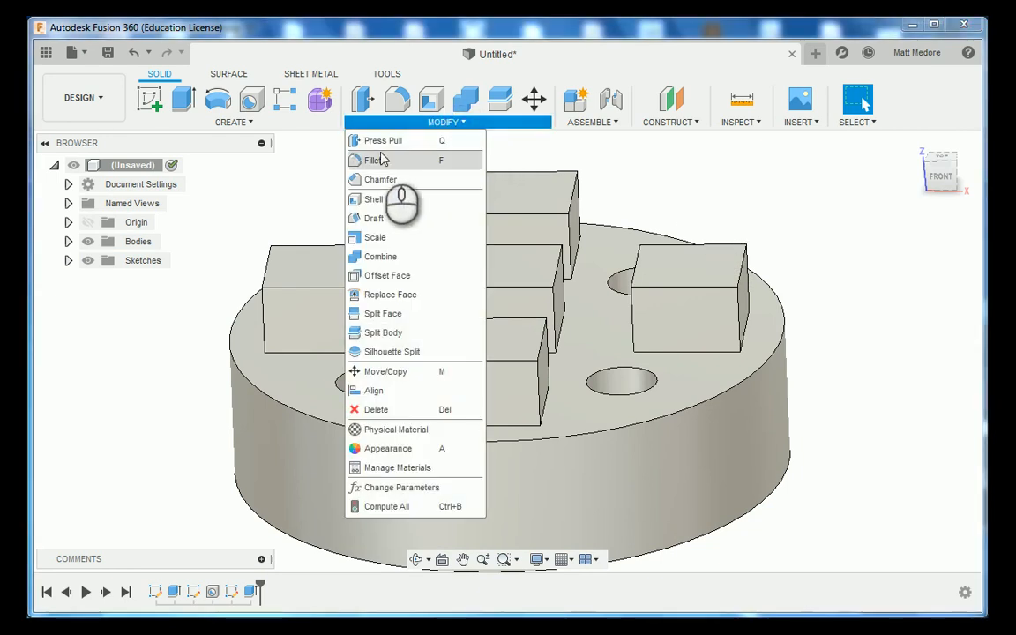
{"action": "left_click", "coordinate": [374, 159]}
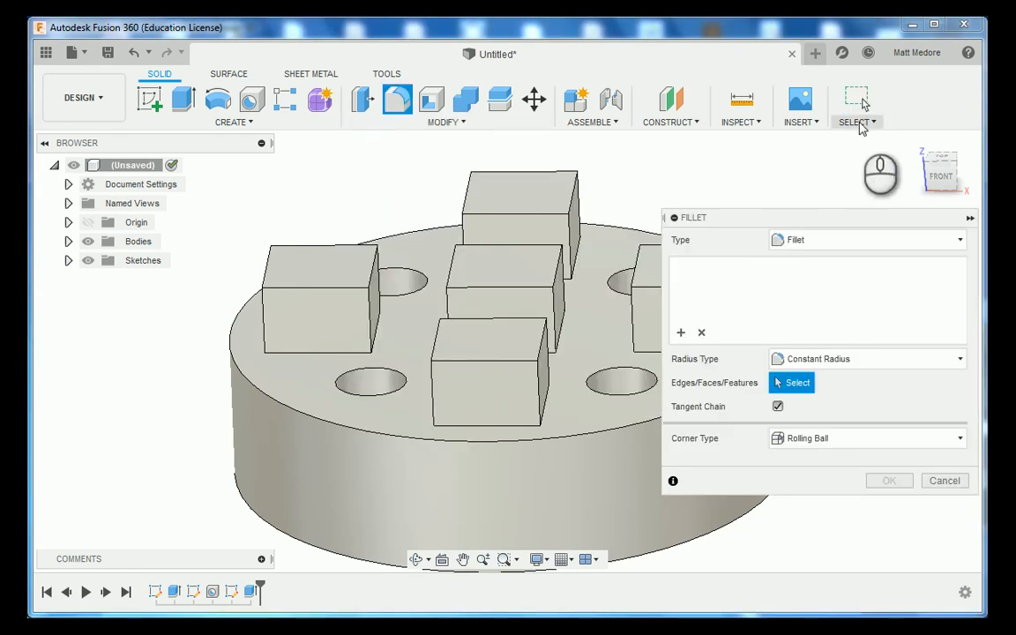
{"action": "left_click", "coordinate": [856, 121]}
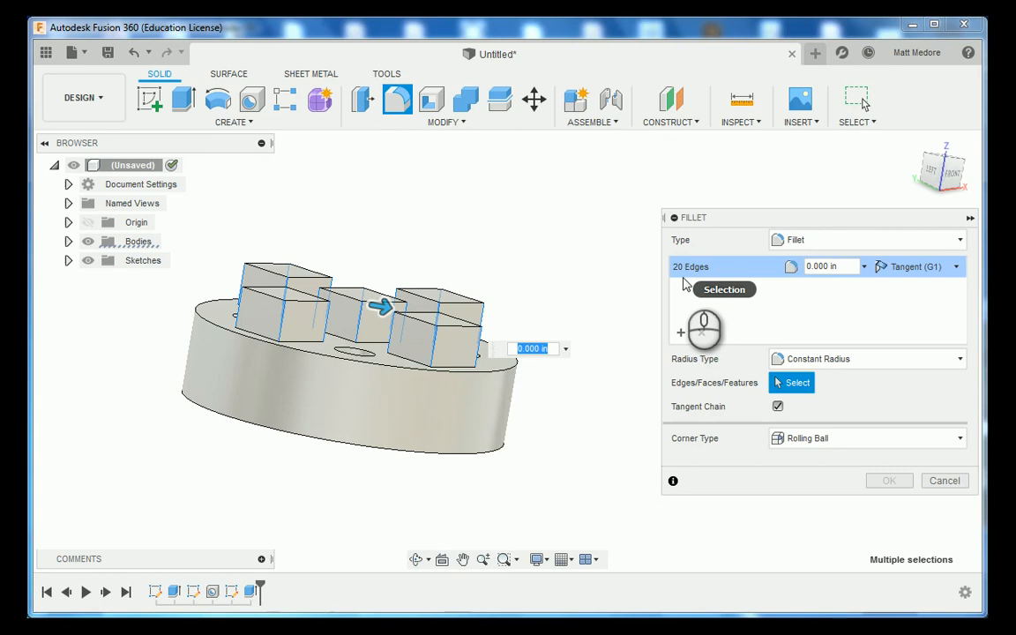
{"action": "type", "text": "0.01"}
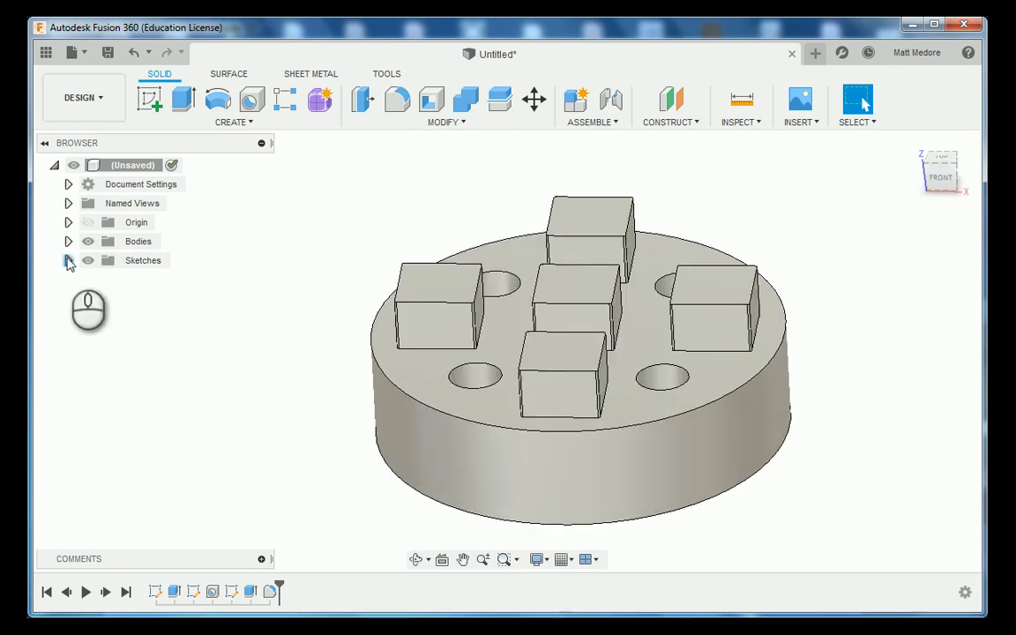
- Show Sketch3 from the Browser so the island center points overlay the blocks
{"action": "left_click", "coordinate": [69, 261]}
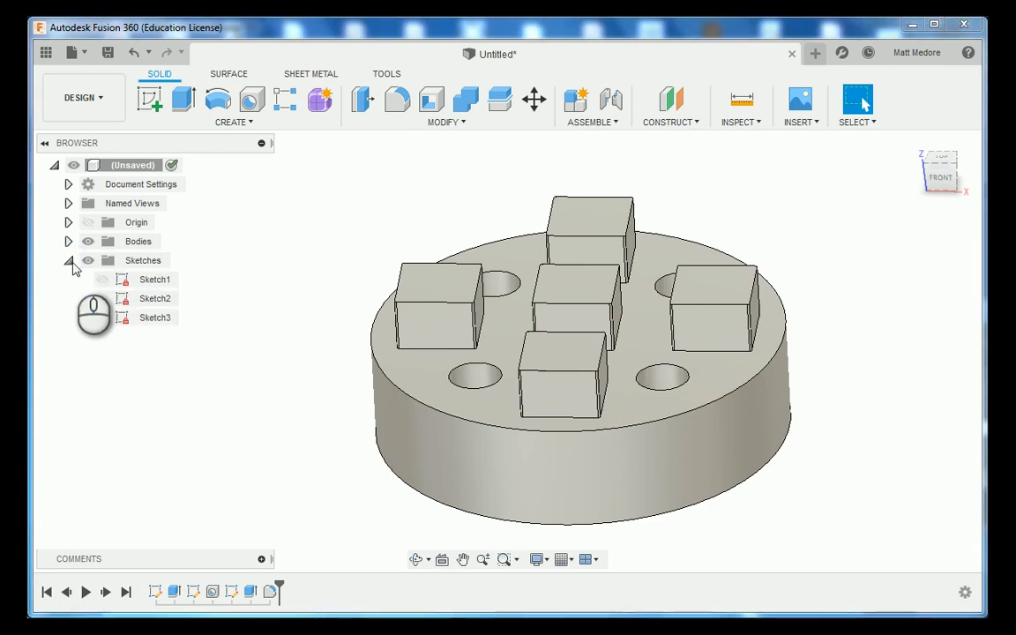
{"action": "left_click", "coordinate": [103, 317]}
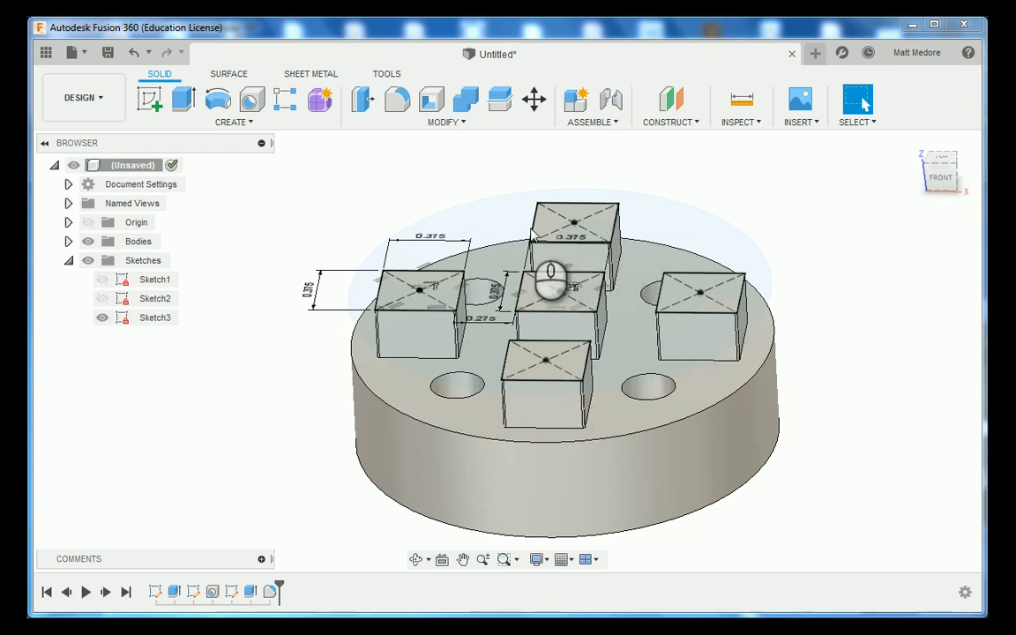
- Add tapped 10-32 UNF holes, flat bottom, full thread, 0.150 in deep at the five island points
{"action": "left_click", "coordinate": [250, 99]}
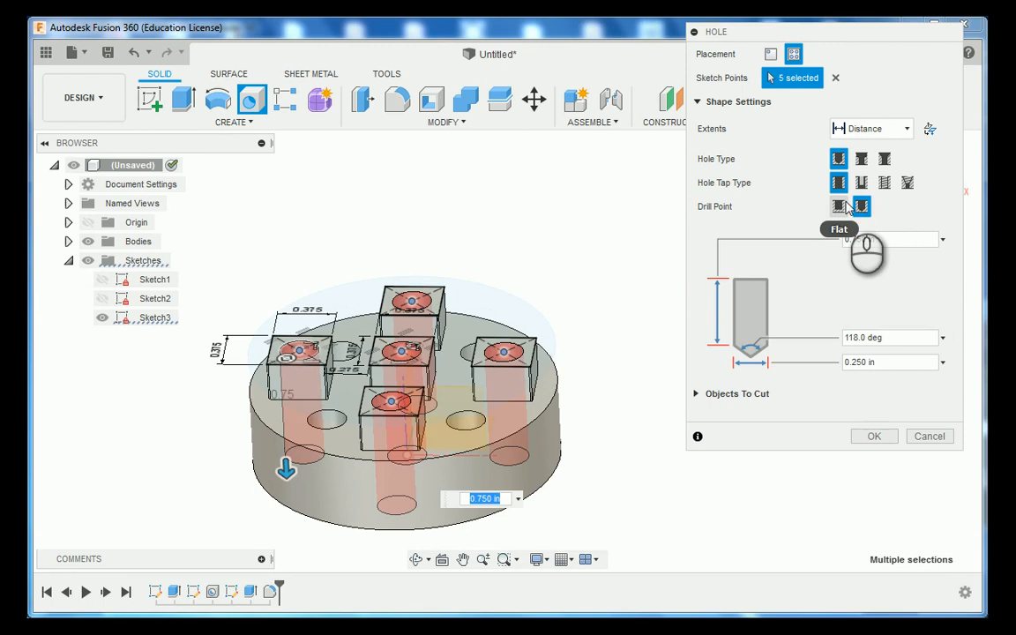
{"action": "left_click", "coordinate": [884, 182]}
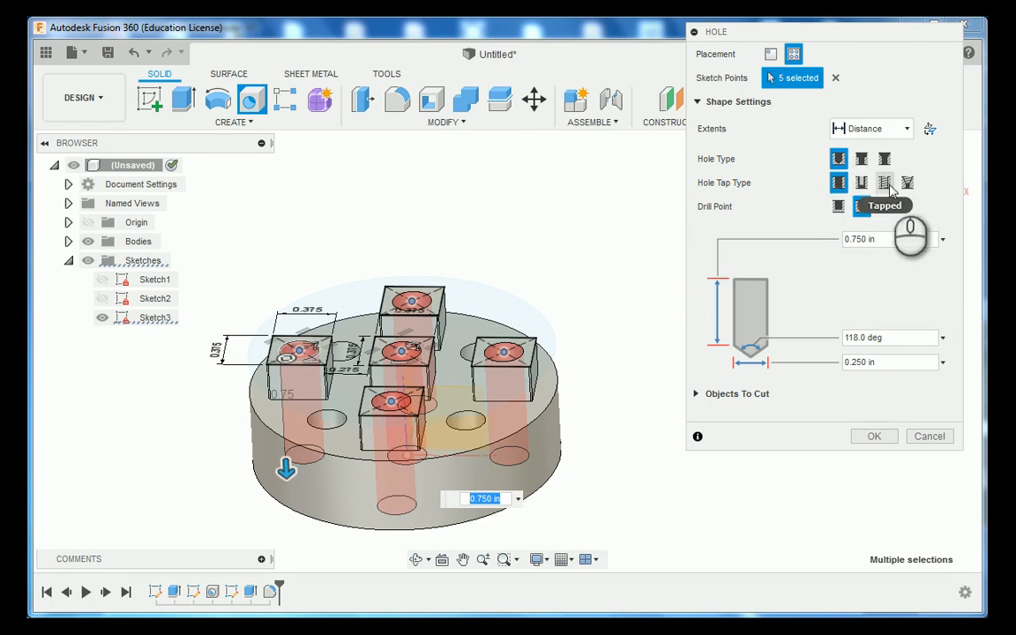
{"action": "left_click", "coordinate": [886, 182]}
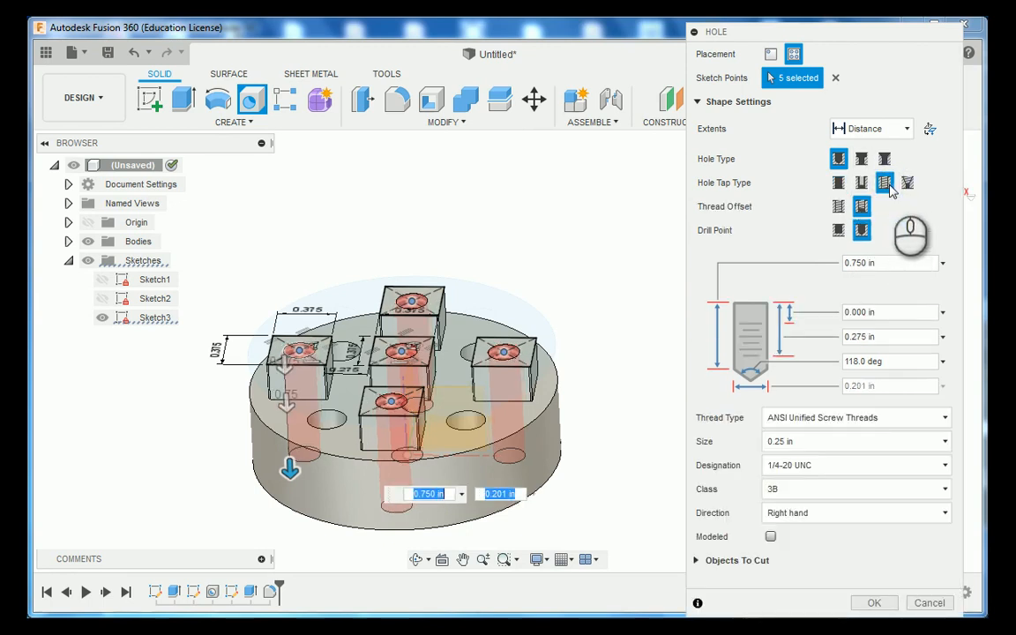
{"action": "mouse_move", "coordinate": [886, 182]}
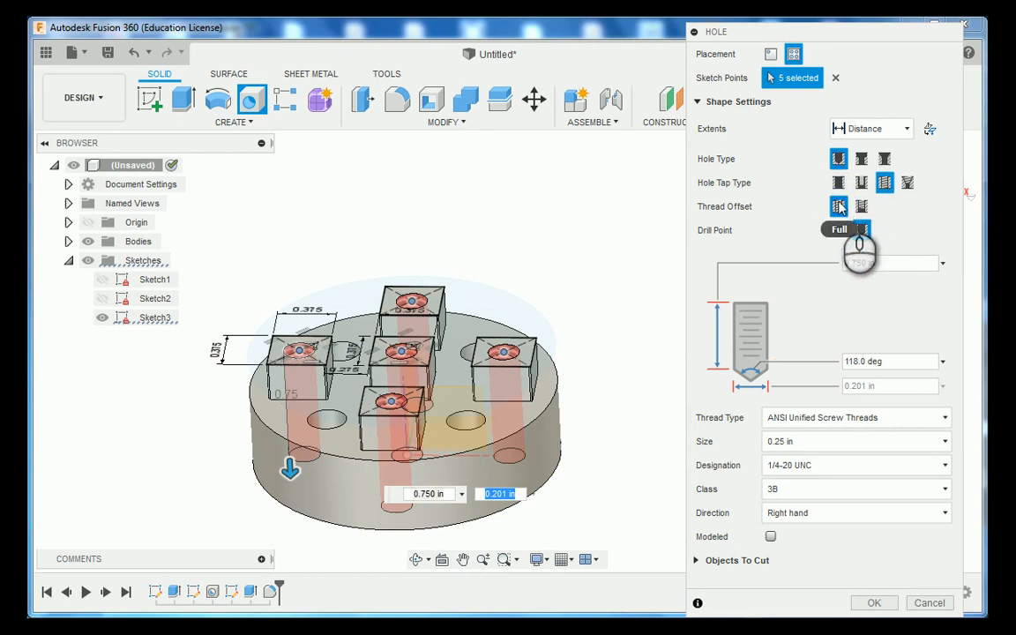
{"action": "left_click", "coordinate": [861, 229]}
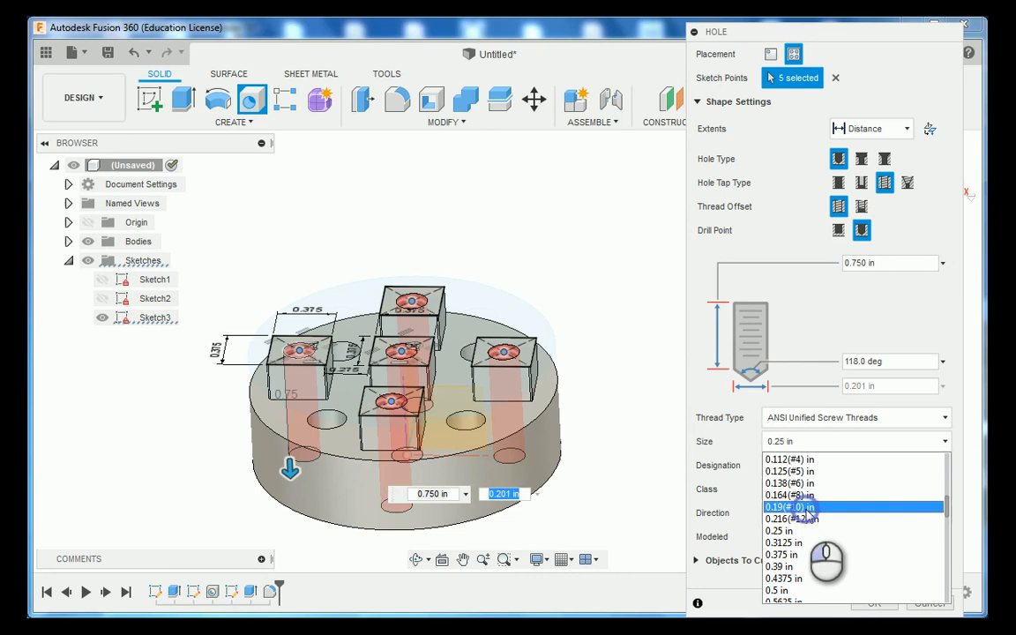
{"action": "left_click", "coordinate": [783, 506]}
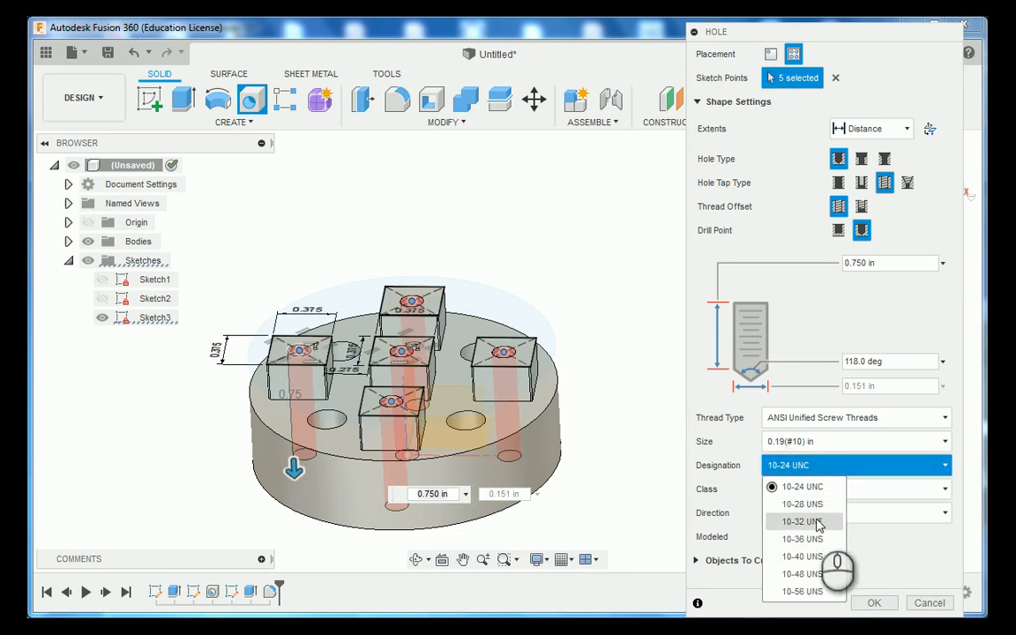
{"action": "left_click", "coordinate": [801, 522]}
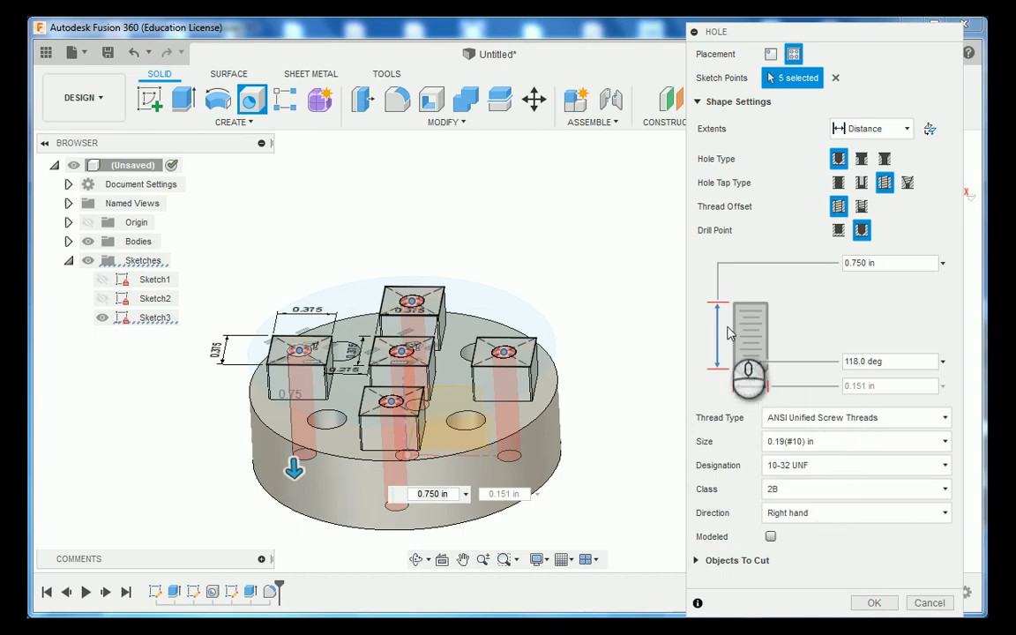
{"action": "left_click", "coordinate": [886, 262]}
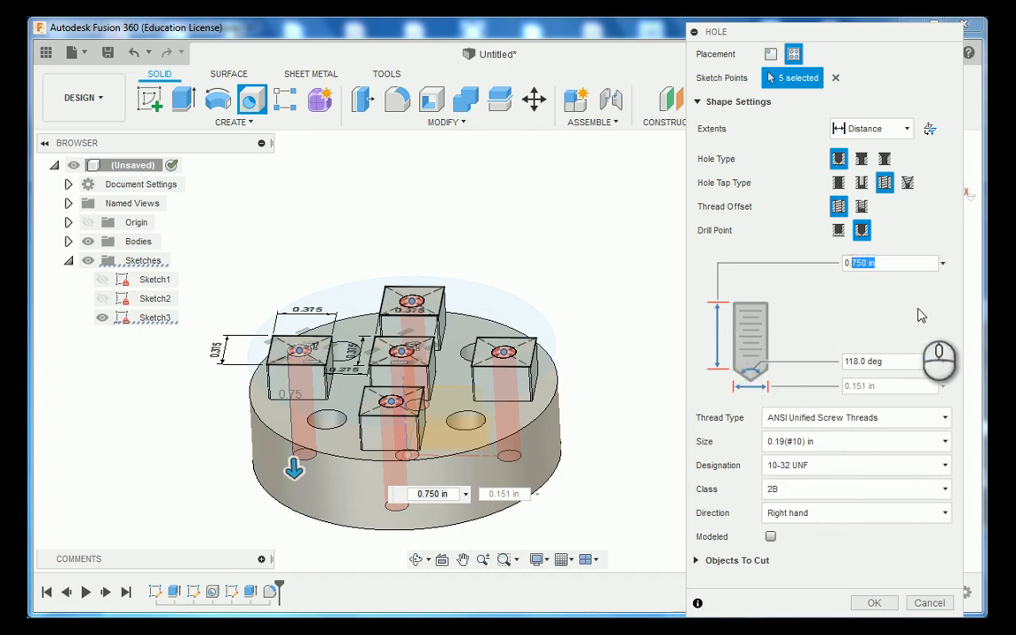
{"action": "type", "text": "0.150"}
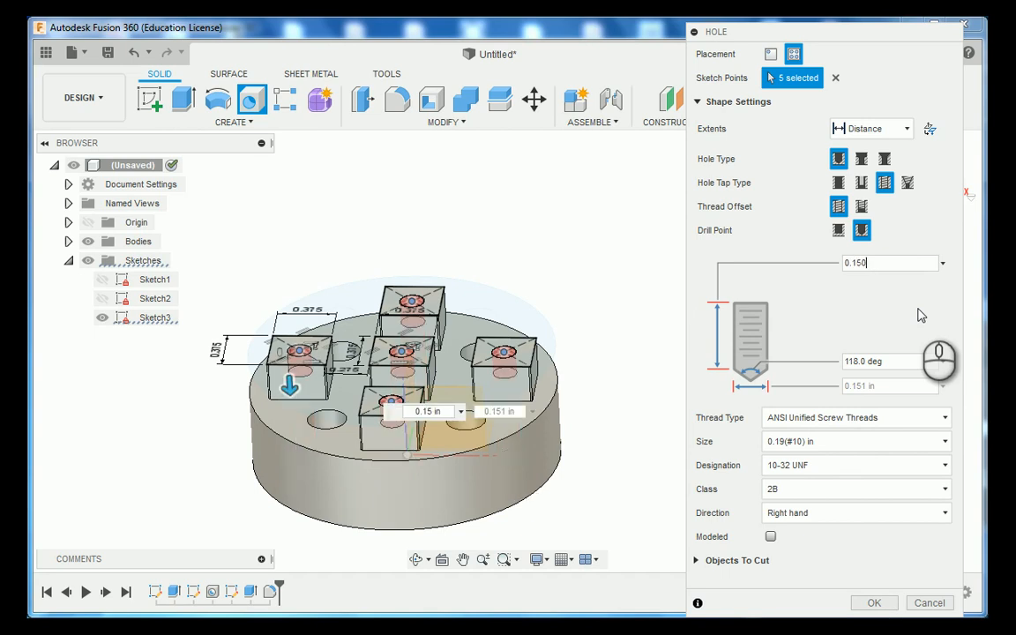
{"action": "type", "text": "0.180"}
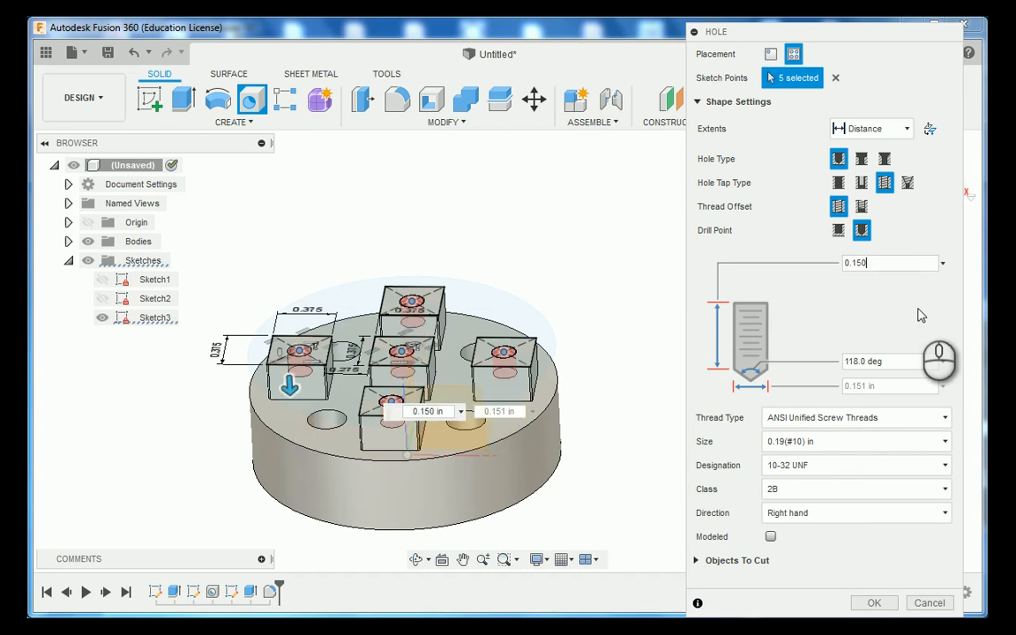
{"action": "mouse_move", "coordinate": [889, 310]}
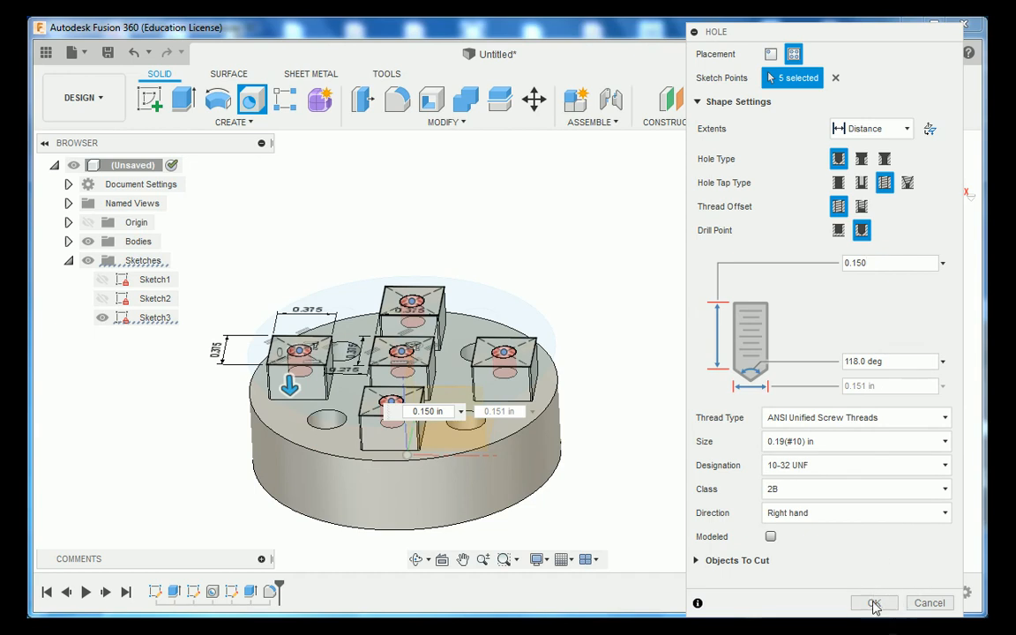
{"action": "left_click", "coordinate": [871, 603]}
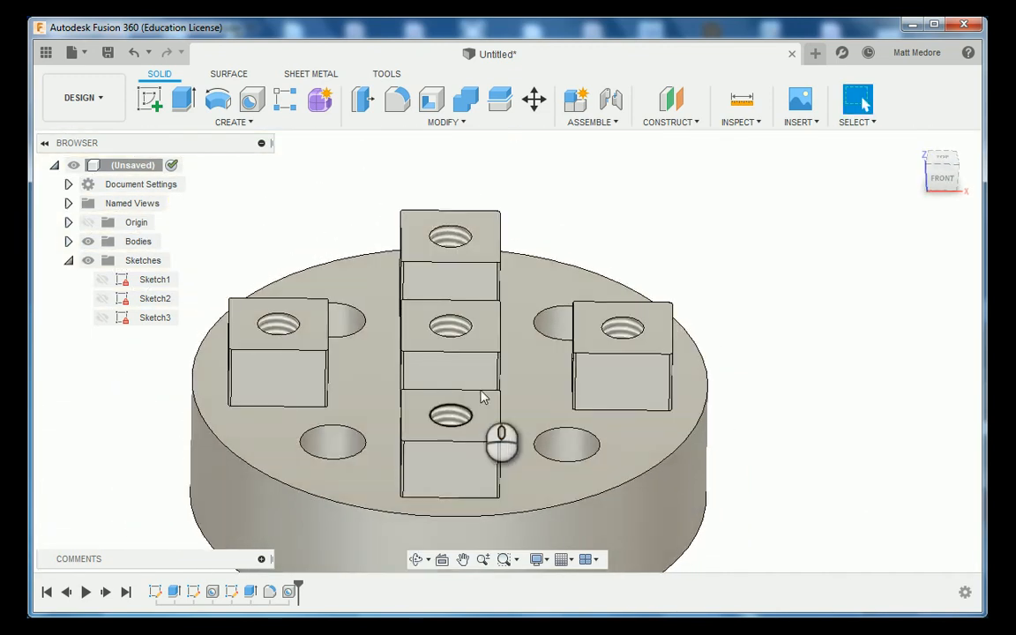
{"action": "mouse_move", "coordinate": [621, 349]}
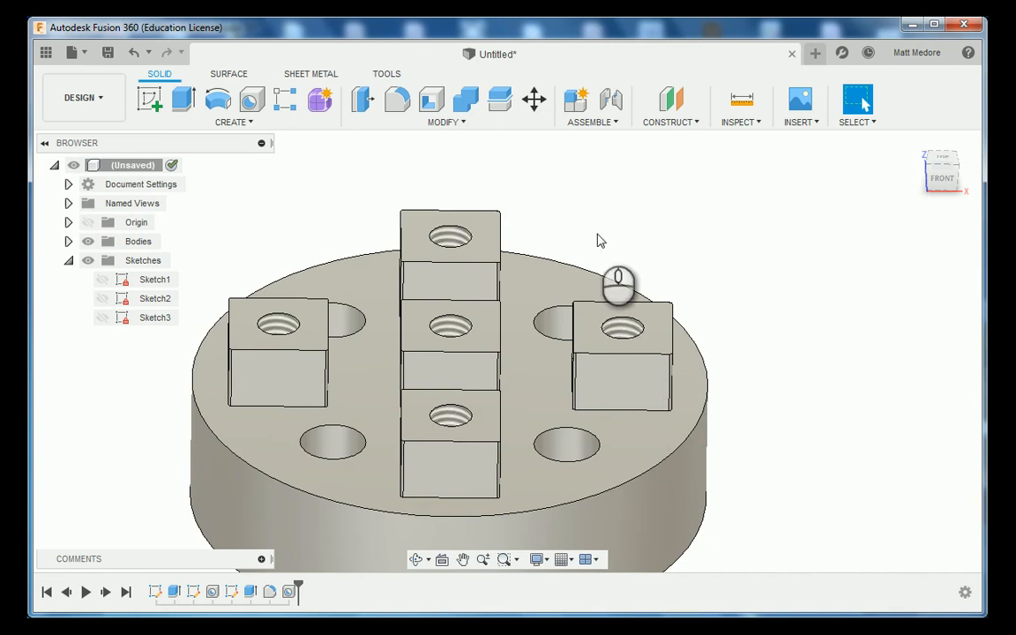
- Chamfer the rims of the island tapped holes and the puck's through holes
{"action": "left_click", "coordinate": [444, 121]}
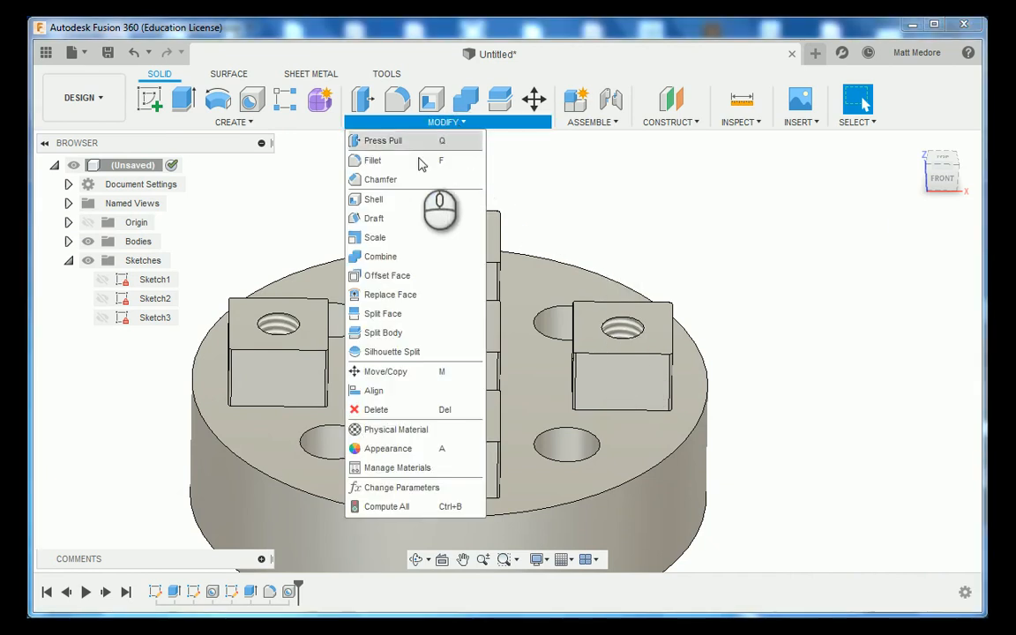
{"action": "left_click", "coordinate": [381, 180]}
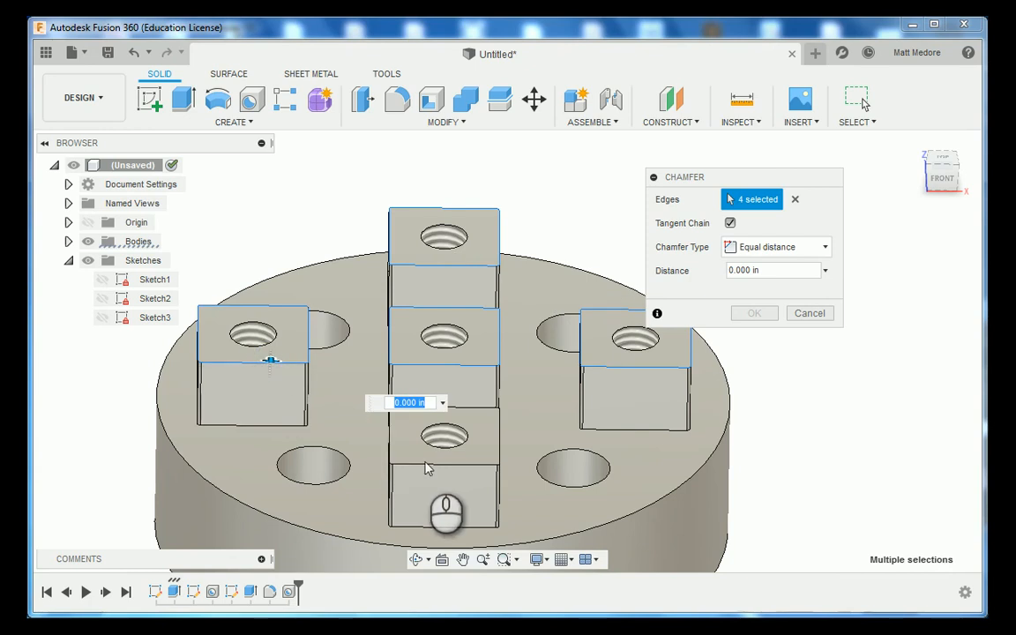
{"action": "left_click", "coordinate": [331, 468]}
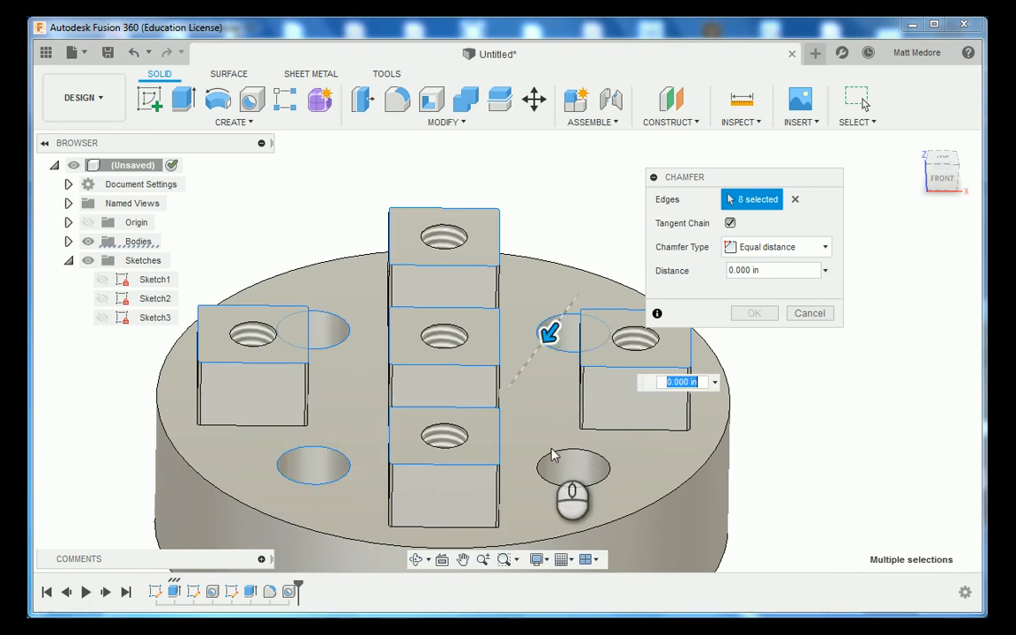
{"action": "left_click", "coordinate": [574, 463]}
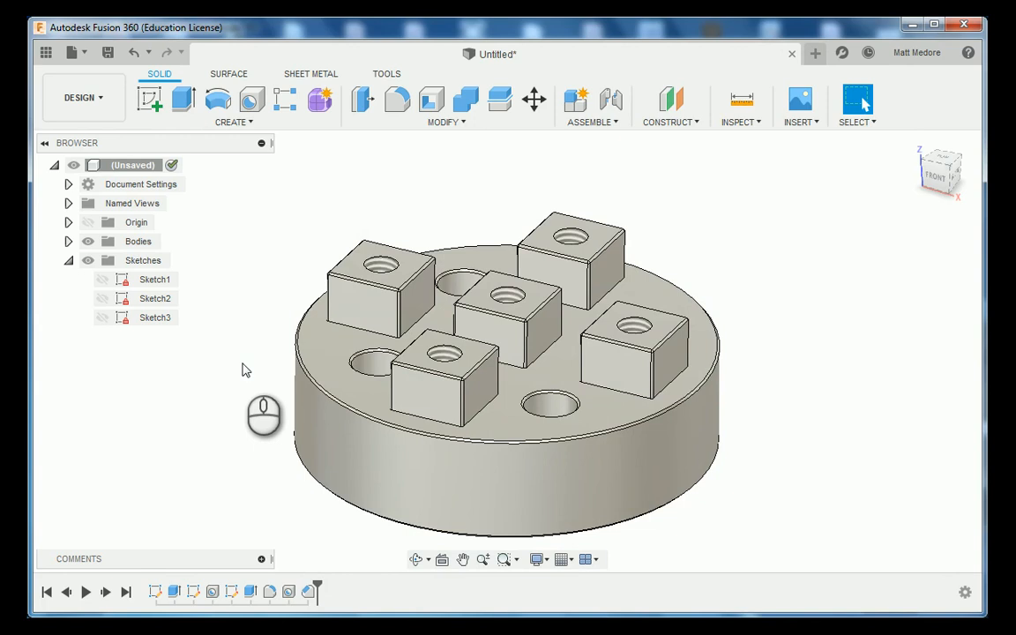
{"action": "mouse_move", "coordinate": [250, 374]}
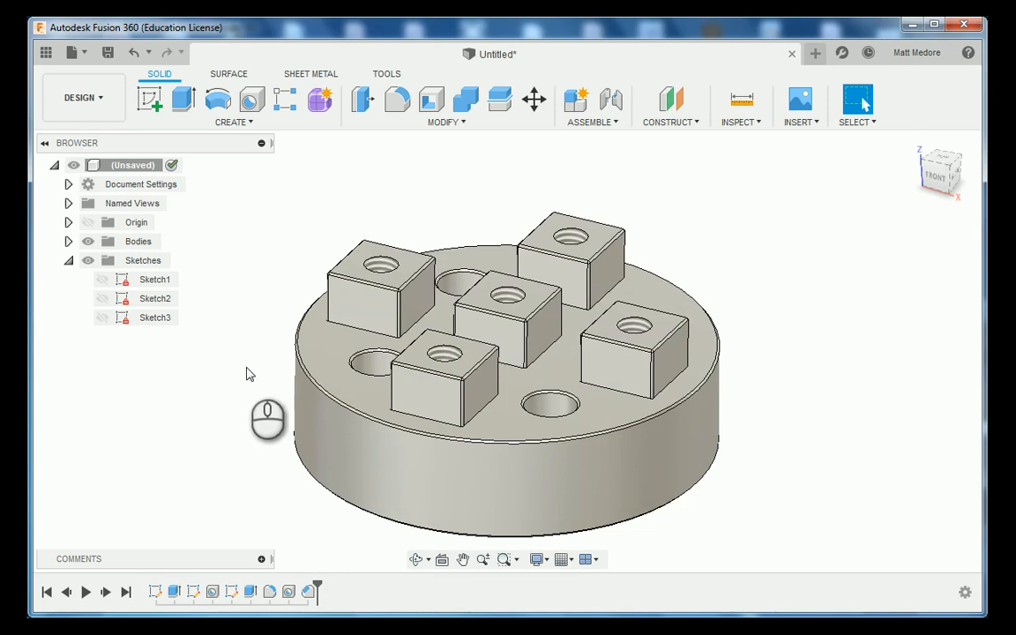